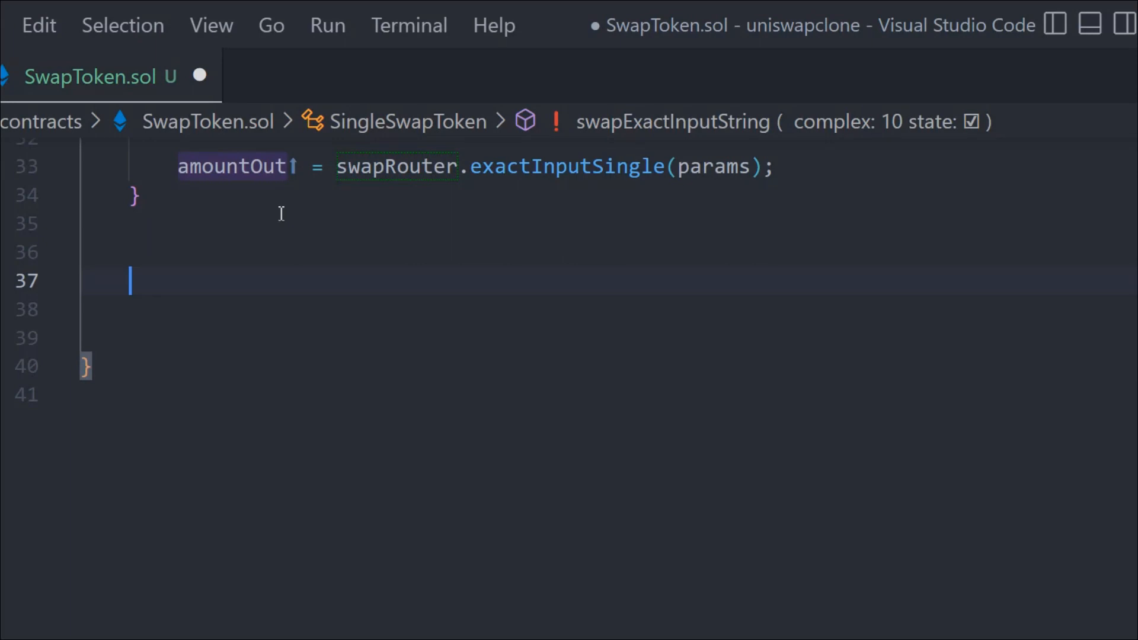
Declare external swapExactInputString(uint amountOut, uint amountInMaximum) returns (uint amountIn) with empty braces
{"action": "type", "text": "function swapExactInputString(amountIn);"}
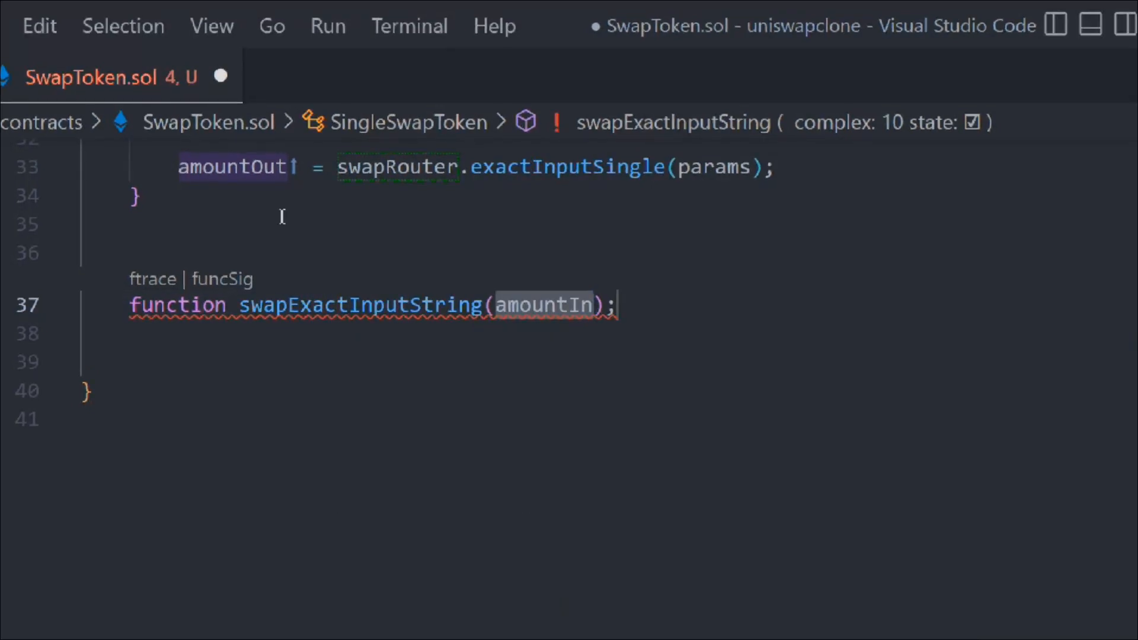
{"action": "type", "text": "uint amountOut"}
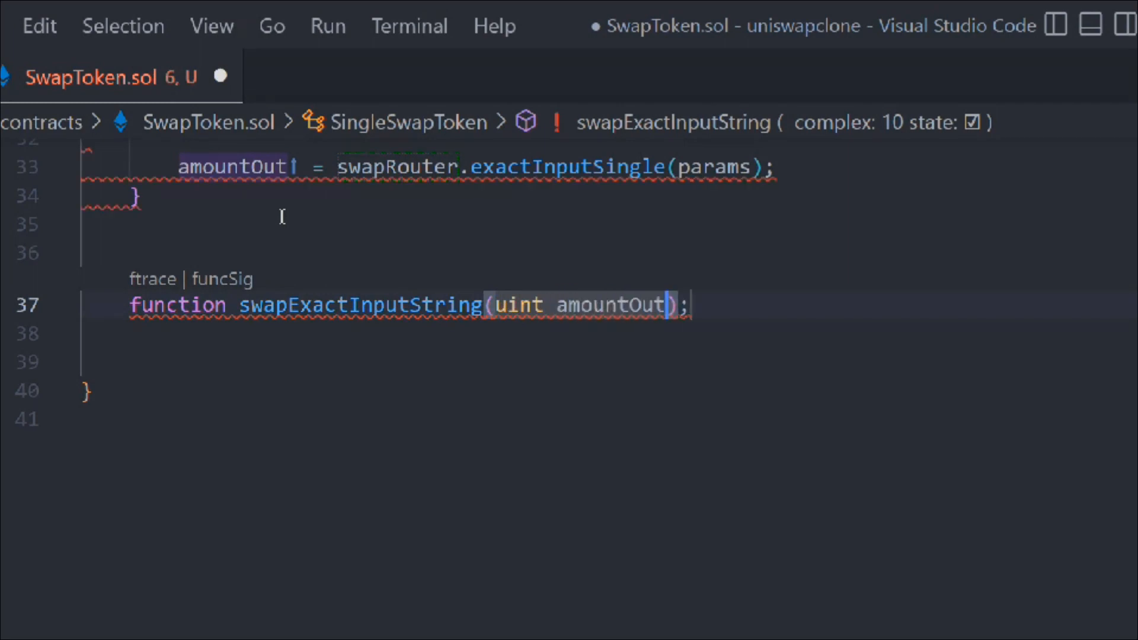
{"action": "type", "text": ", uint"}
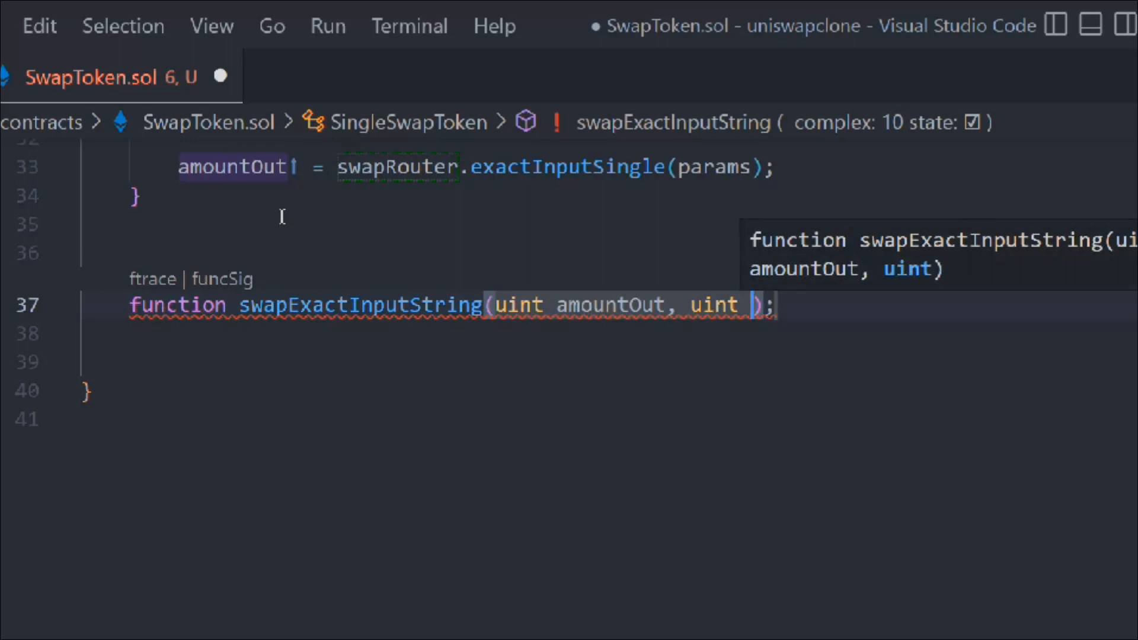
{"action": "type", "text": "amountInMaximum"}
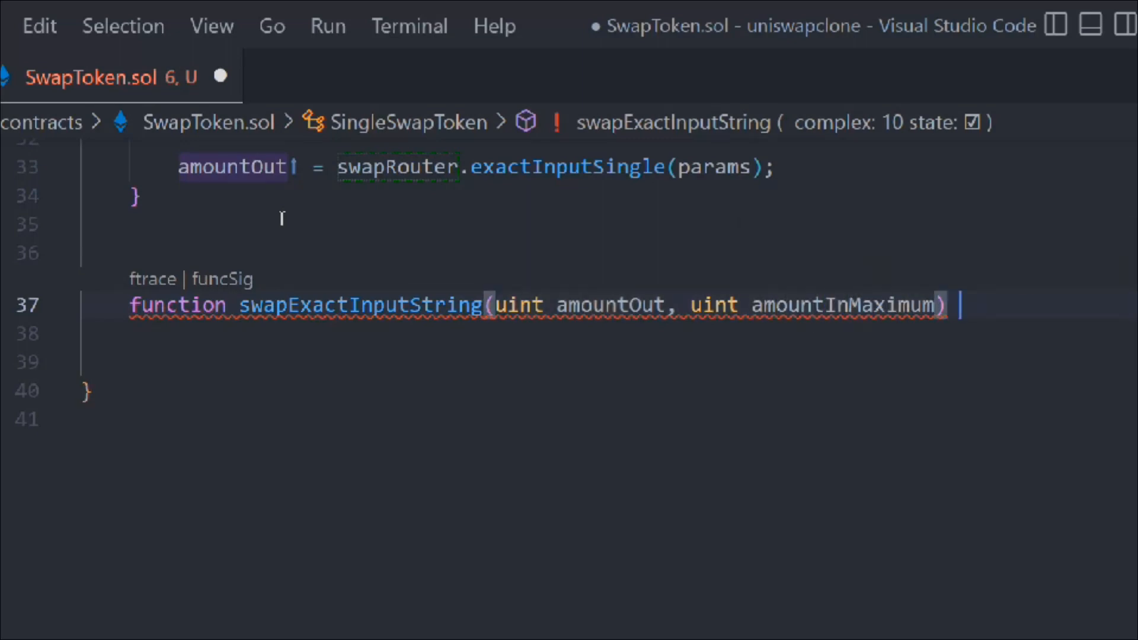
{"action": "type", "text": "external ret"}
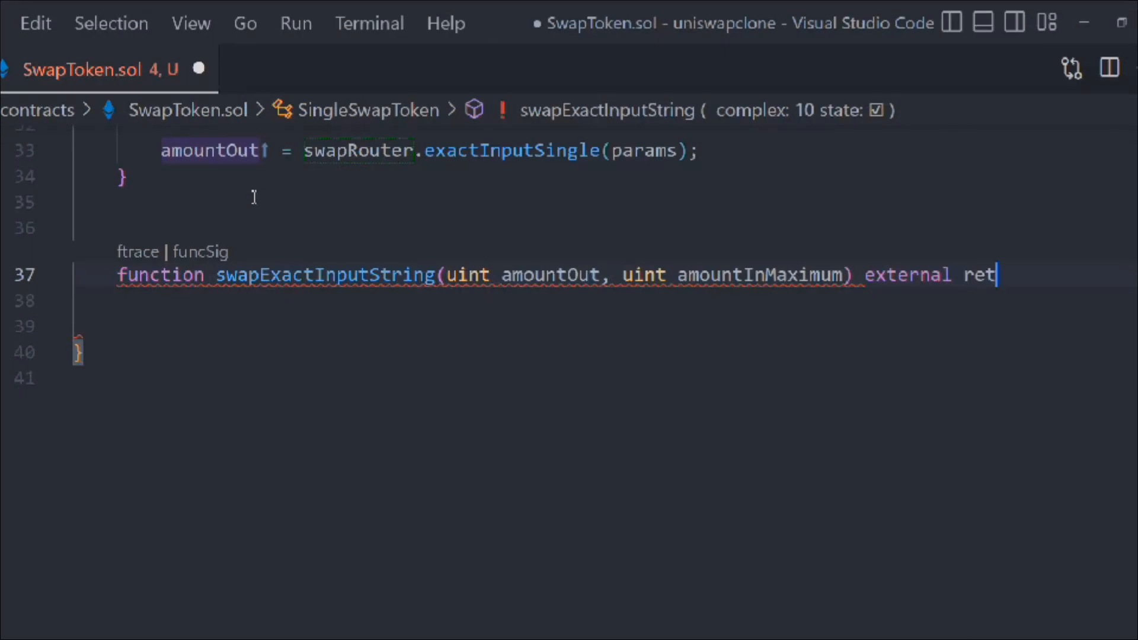
{"action": "type", "text": "urns(uint amoun"}
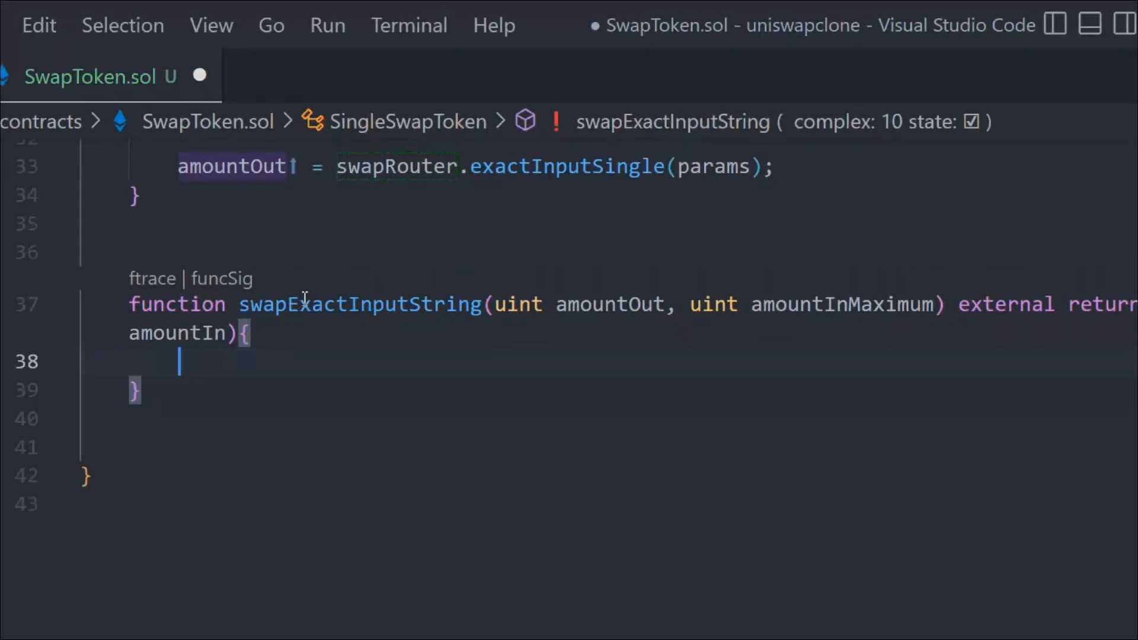
Add TransferHelper.safeTransferFrom(WETH9, msg.sender, address(this), amountInMaximum) to the function body
{"action": "type", "text": "TransferHelper"}
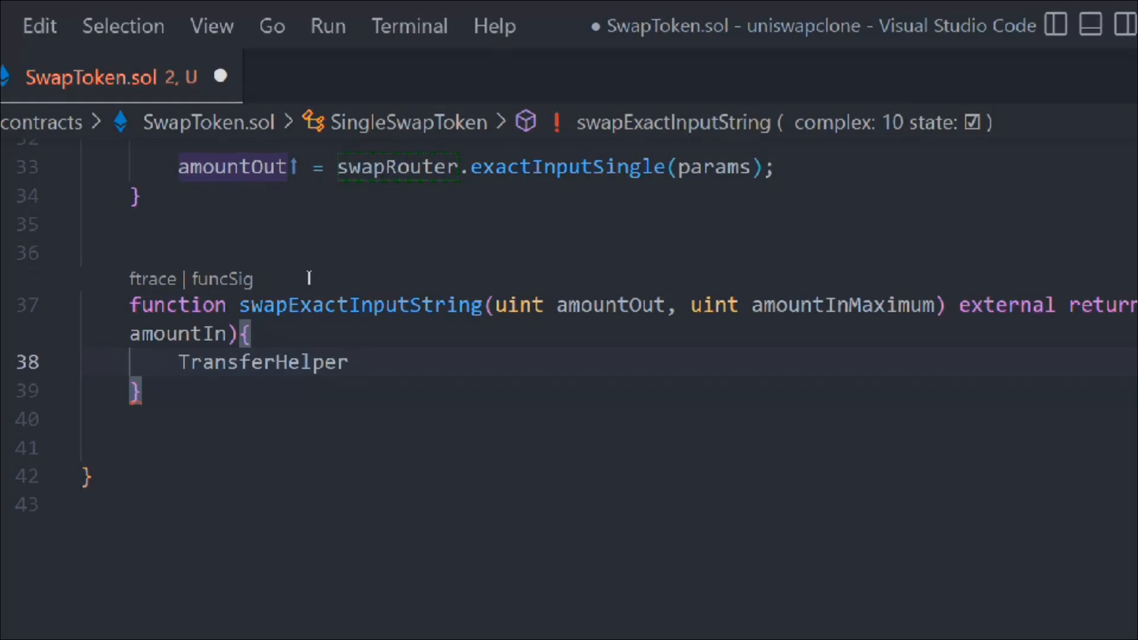
{"action": "type", "text": ".s"}
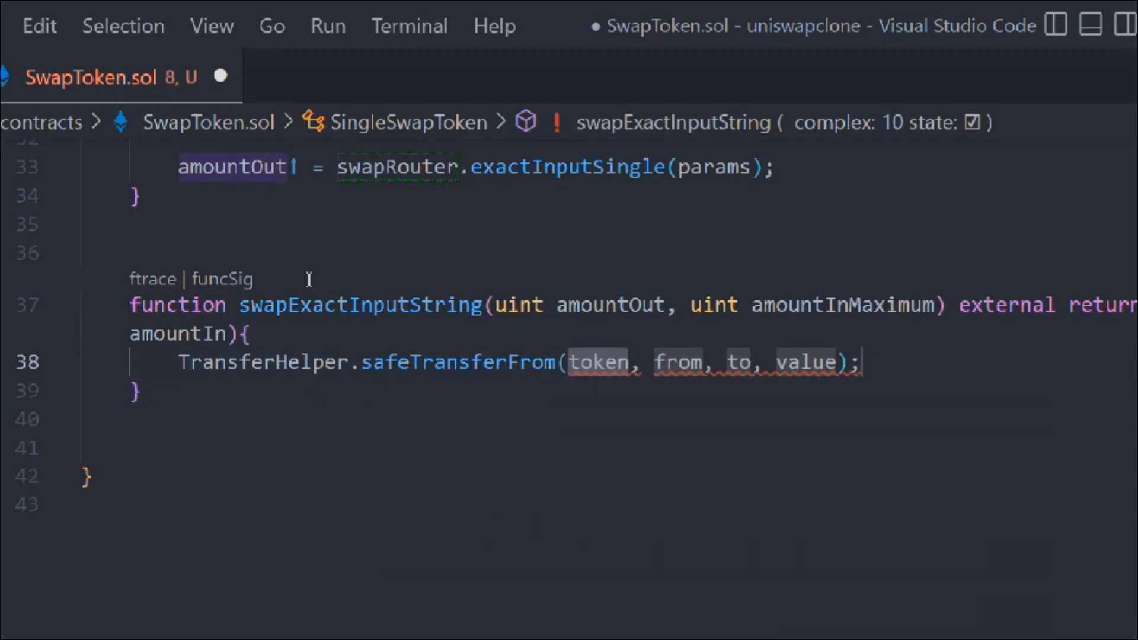
{"action": "type", "text": "WETH9"}
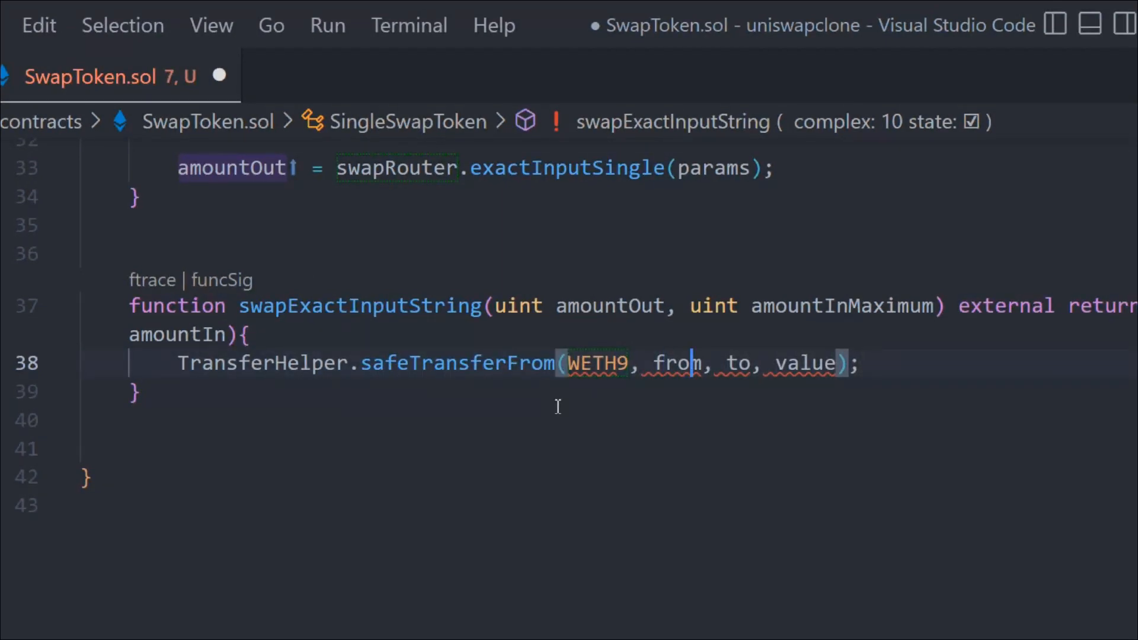
{"action": "type", "text": "msg.sender"}
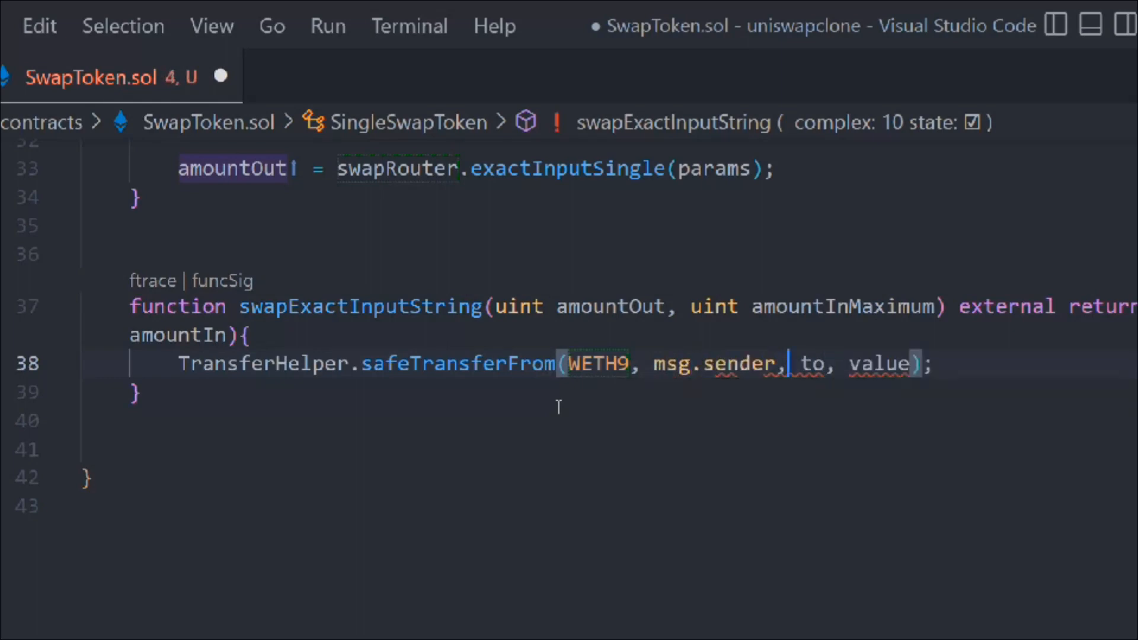
{"action": "type", "text": "address(this)"}
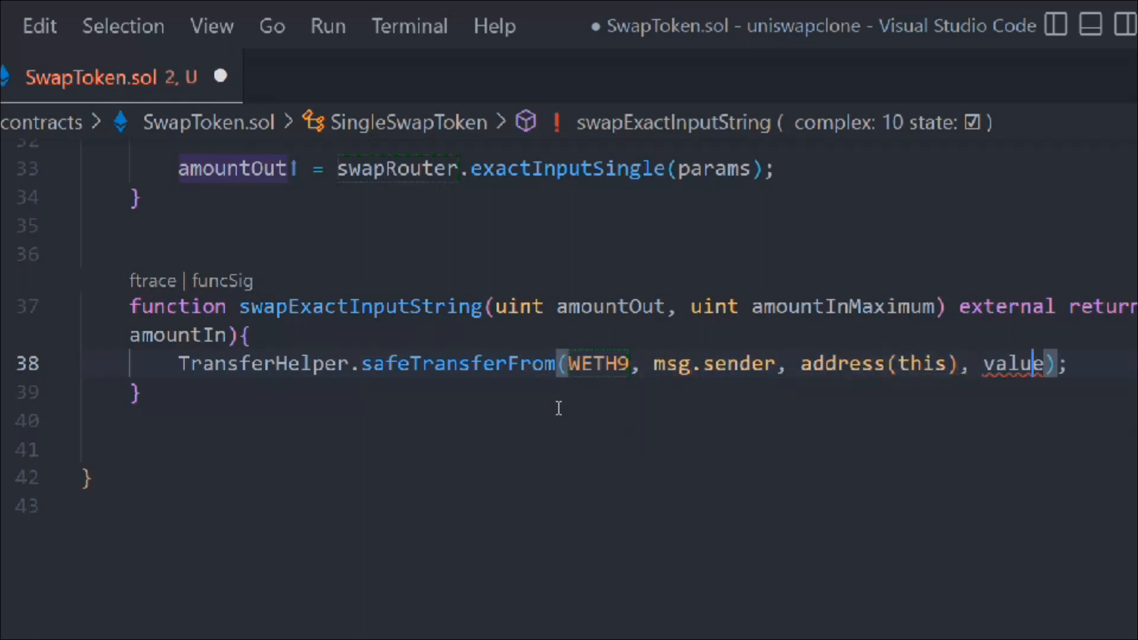
{"action": "key", "text": "Backspace"}
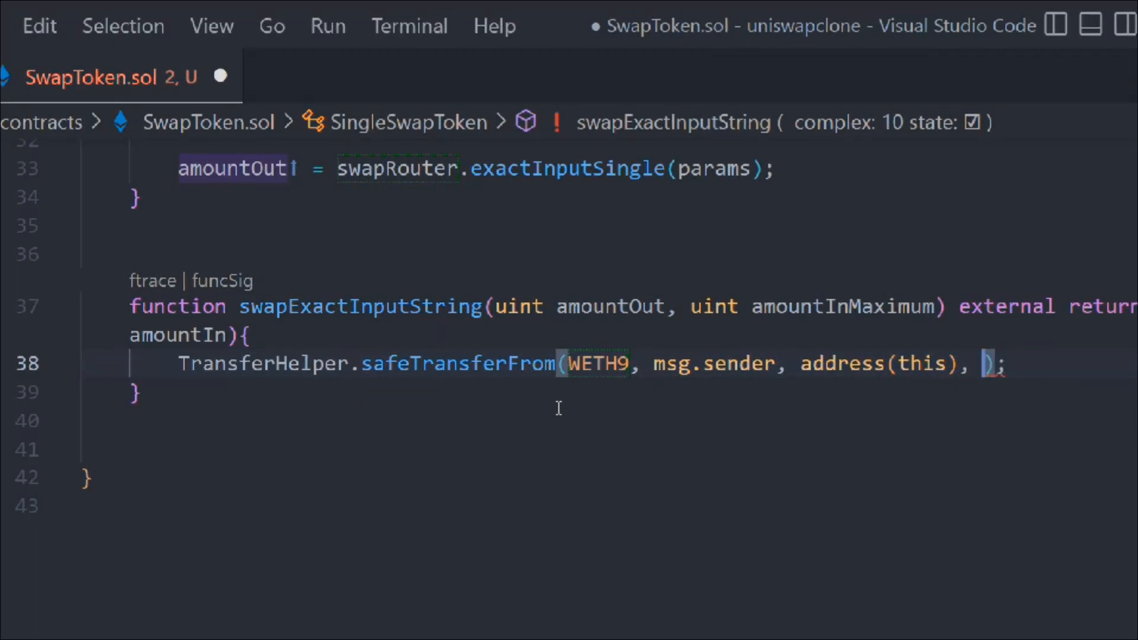
{"action": "type", "text": "amountInMaximum"}
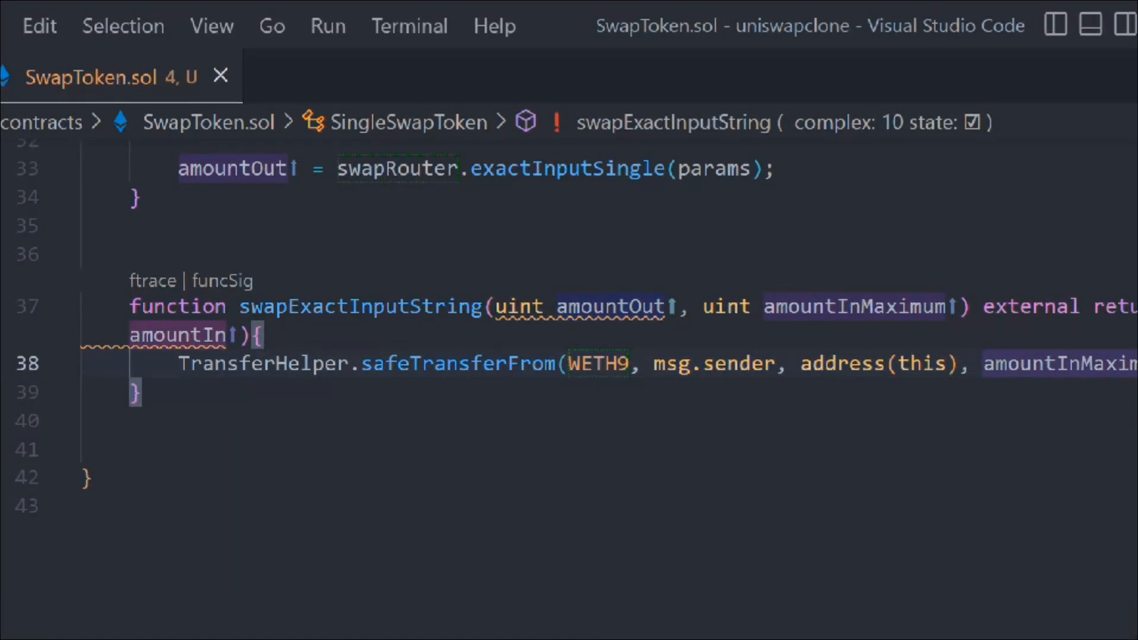
Add a TransferHelper.safeApprove call for WETH9 using amountInMaximum as the value
{"action": "type", "text": "TransferHelper.safeApprove(WETH9, address(this), value);"}
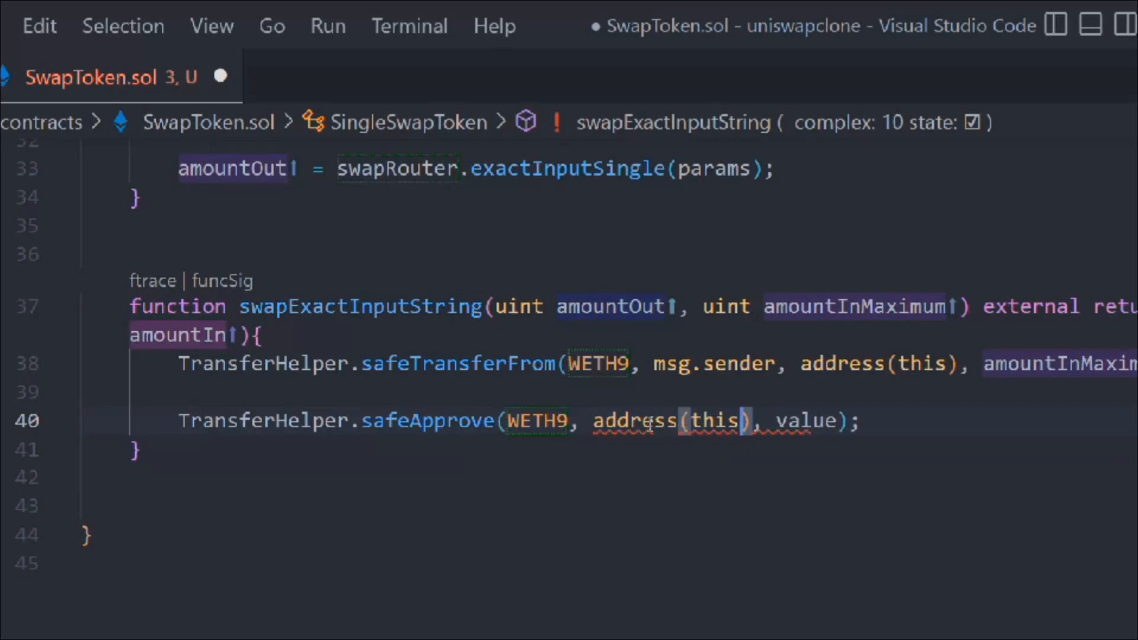
{"action": "key", "text": "Backspace"}
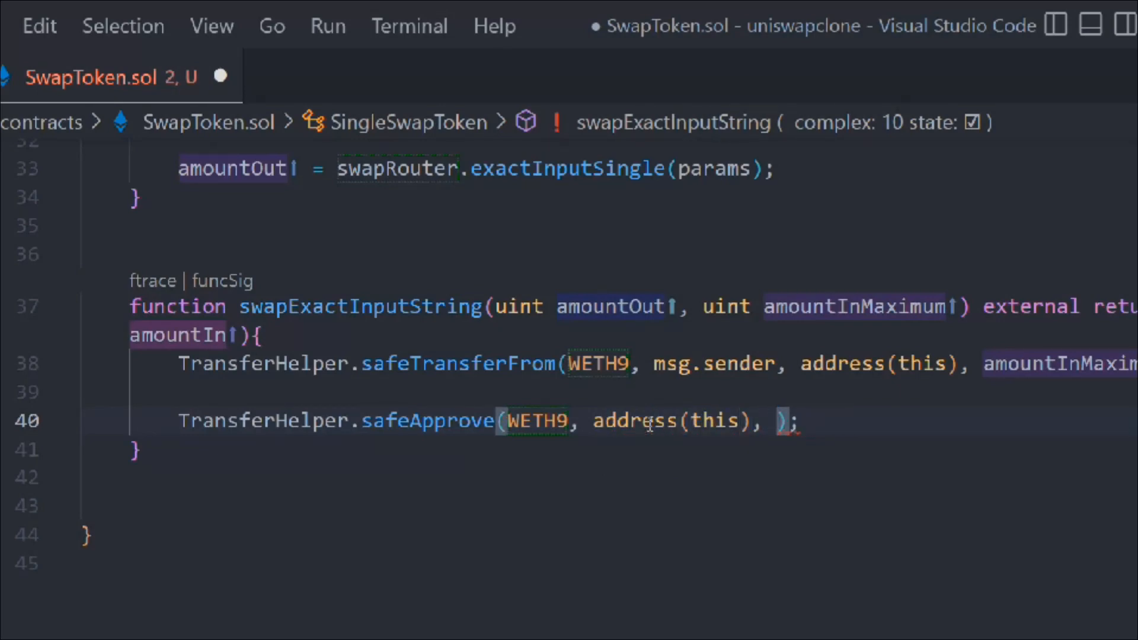
{"action": "type", "text": "amountInMaximum"}
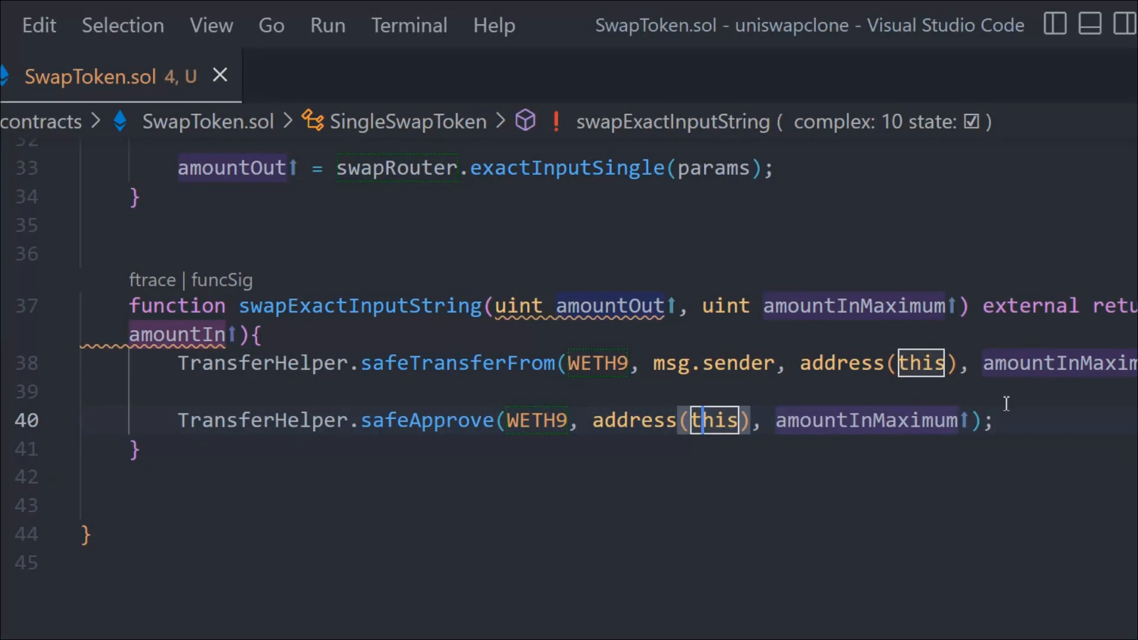
{"action": "scroll", "scroll_direction": "up", "scroll_amount": 3}
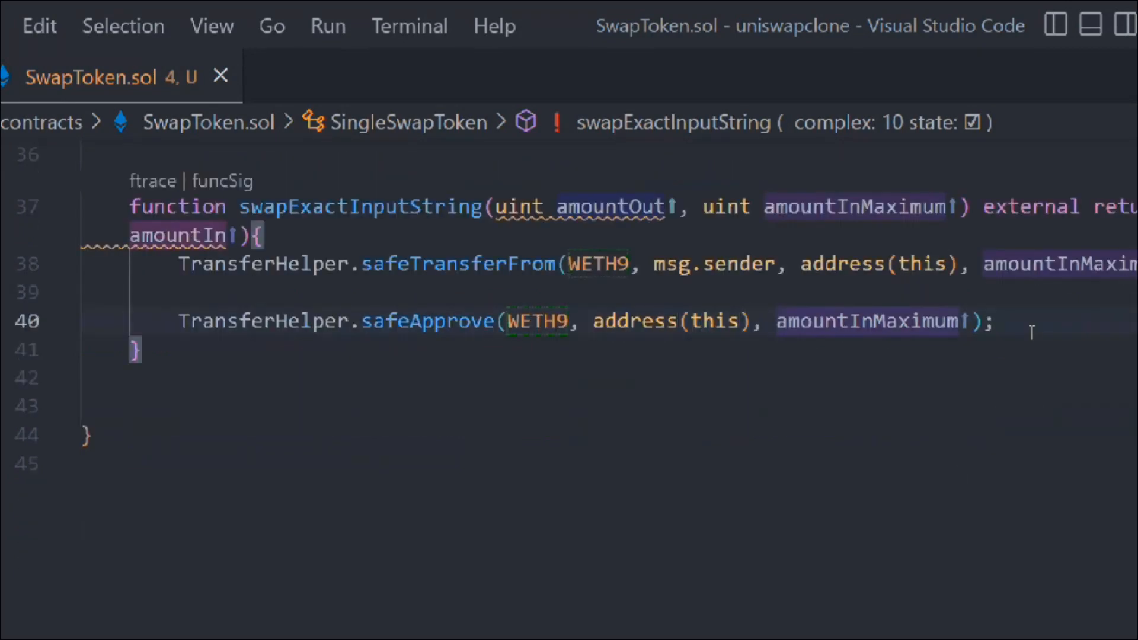
Begin 'ISwapRouter.ExactOutputSingleParams memory params = ISwapRouter.ExactOutputSingleParams(' in the function
{"action": "type", "text": "ISwapRouter"}
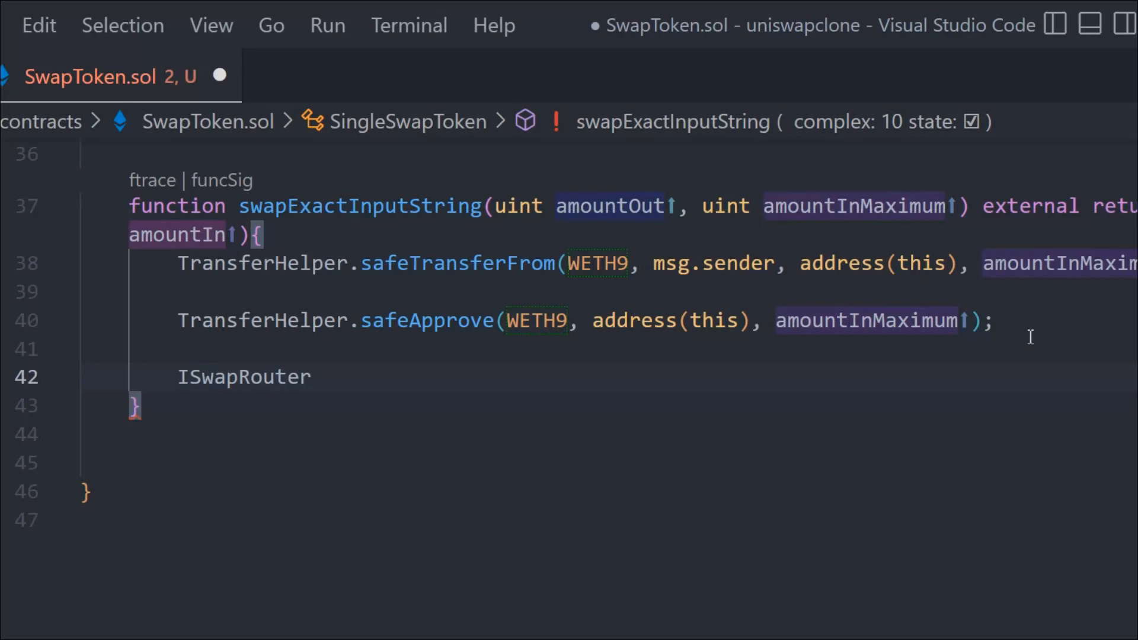
{"action": "type", "text": ".E"}
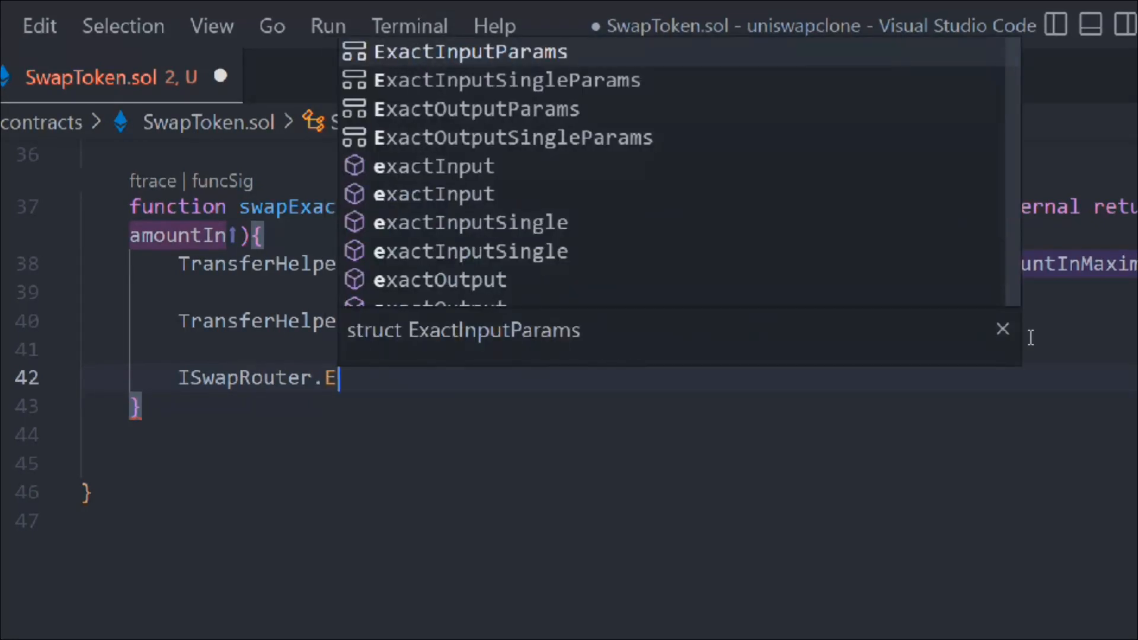
{"action": "left_click", "coordinate": [513, 138]}
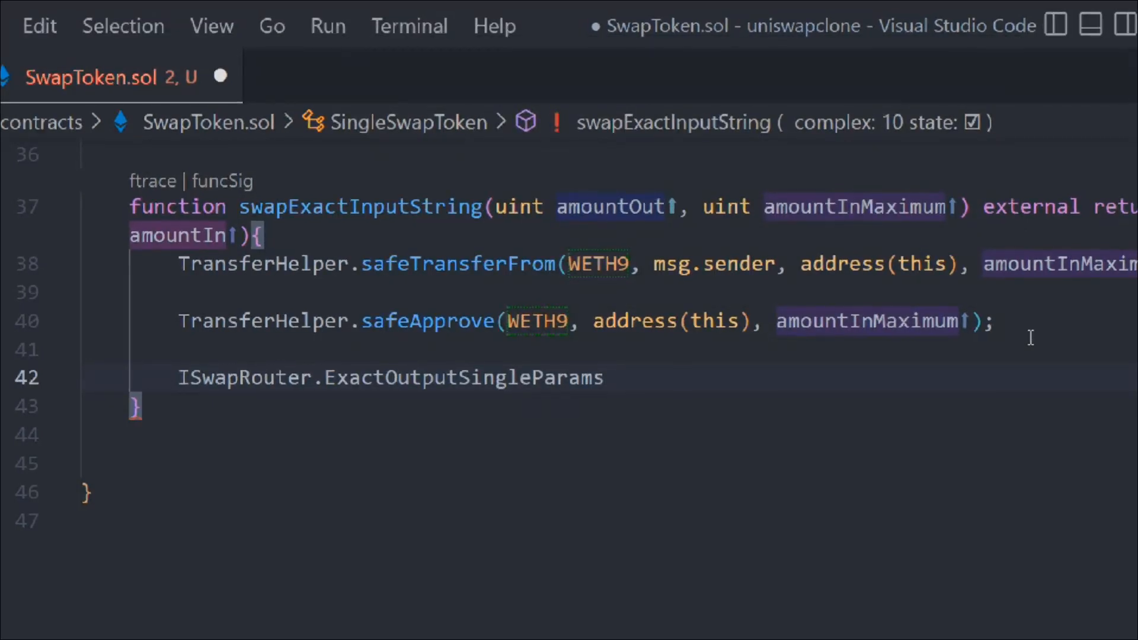
{"action": "type", "text": "memory params = ISwapRouter.ExactOutputSing"}
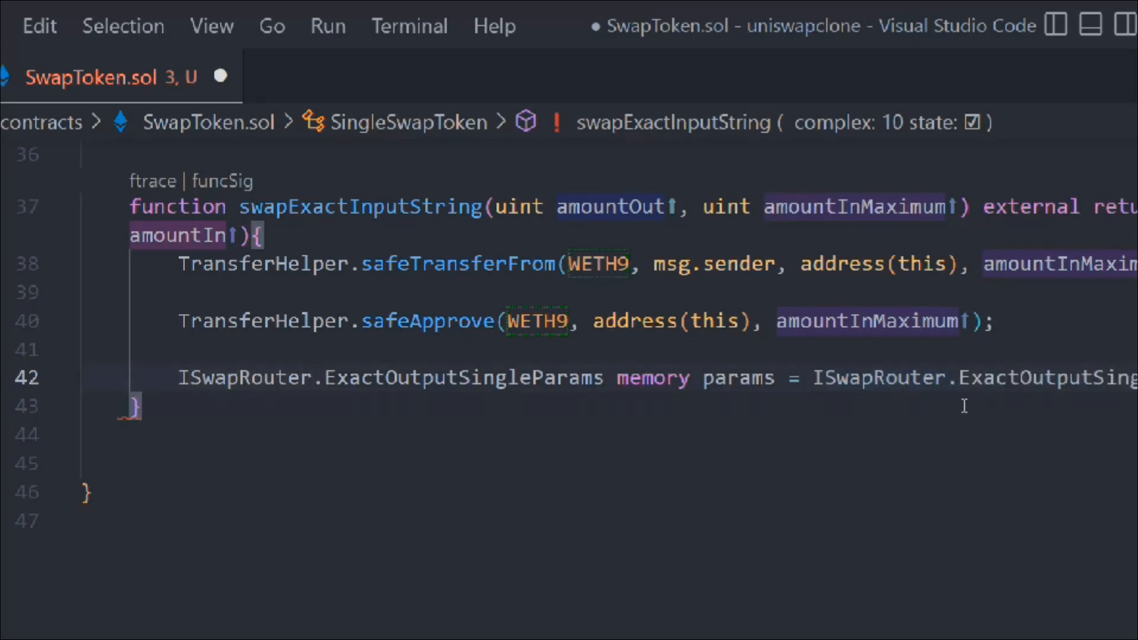
{"action": "type", "text": ")"}
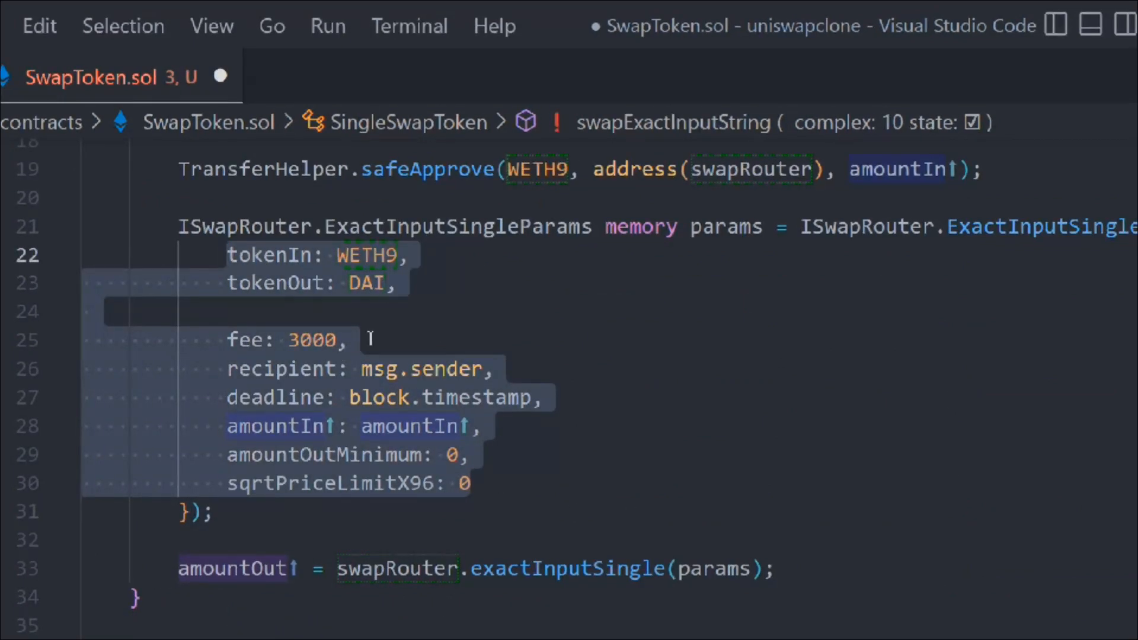
Fill params with WETH9, DAI, fee 3000, amountOut and amountInMaximum, ending with a semicolon
{"action": "scroll", "scroll_direction": "down", "scroll_amount": 3}
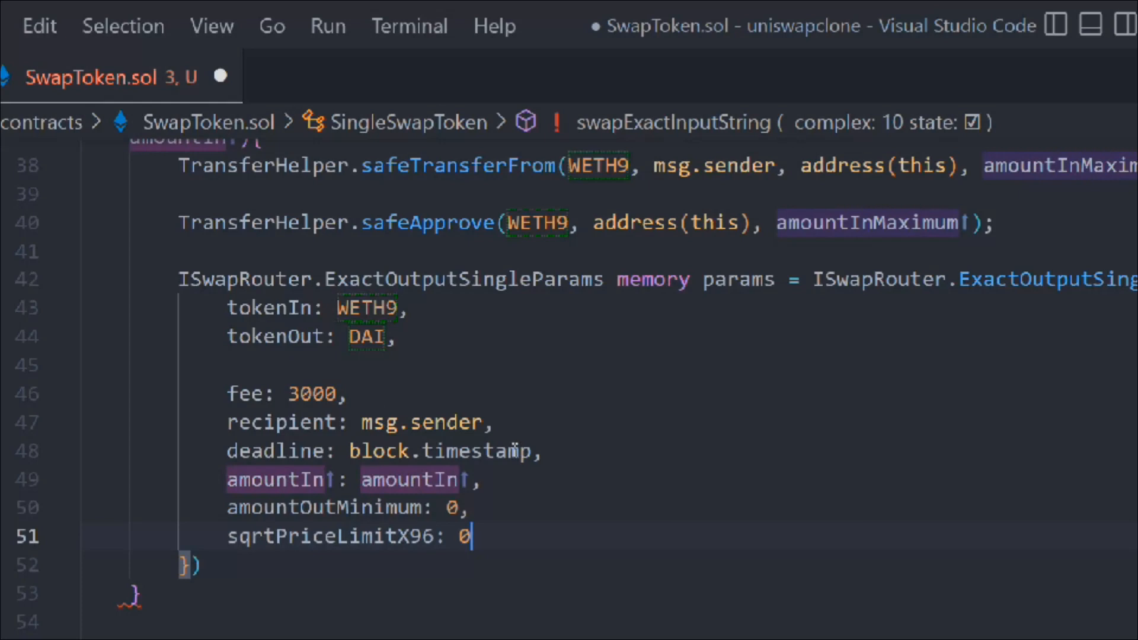
{"action": "left_click", "coordinate": [349, 392]}
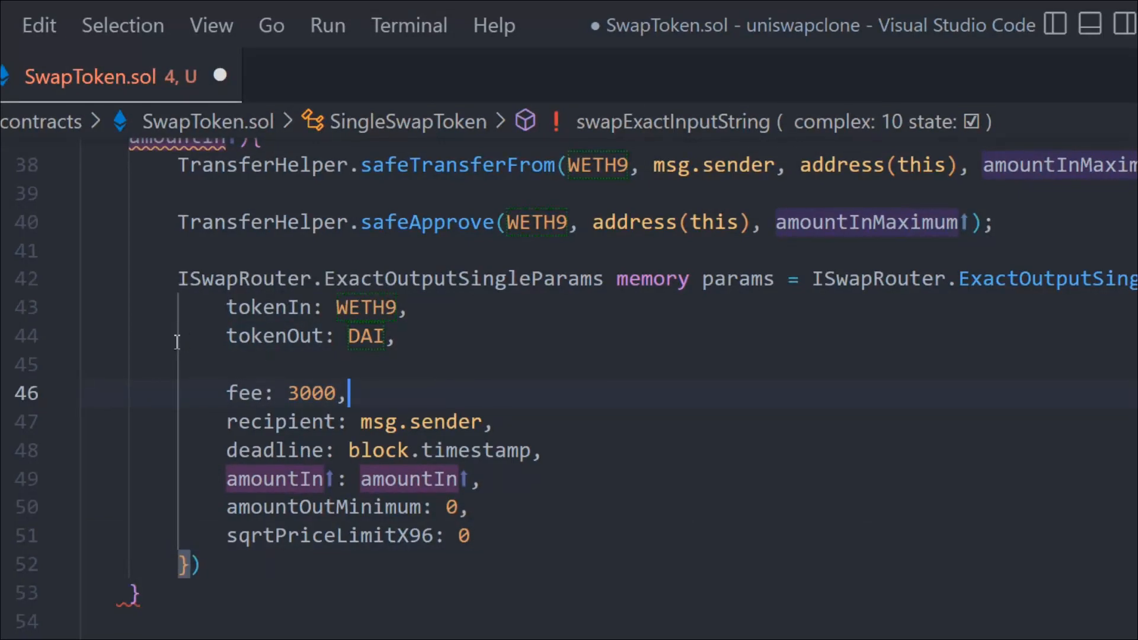
{"action": "left_click", "coordinate": [397, 336]}
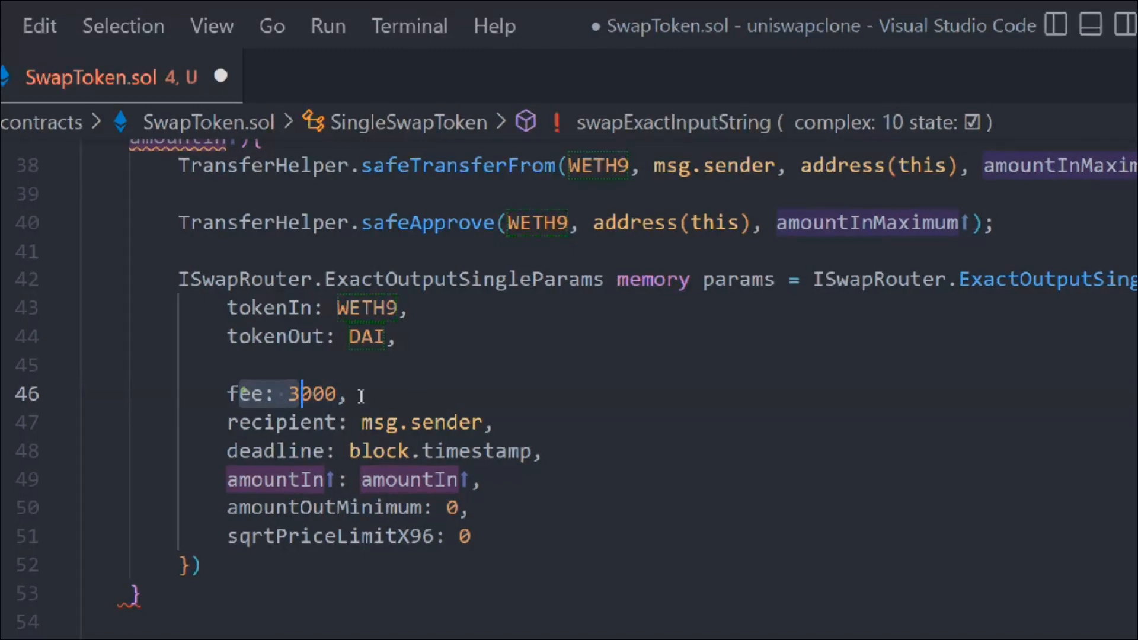
{"action": "left_click", "coordinate": [381, 421]}
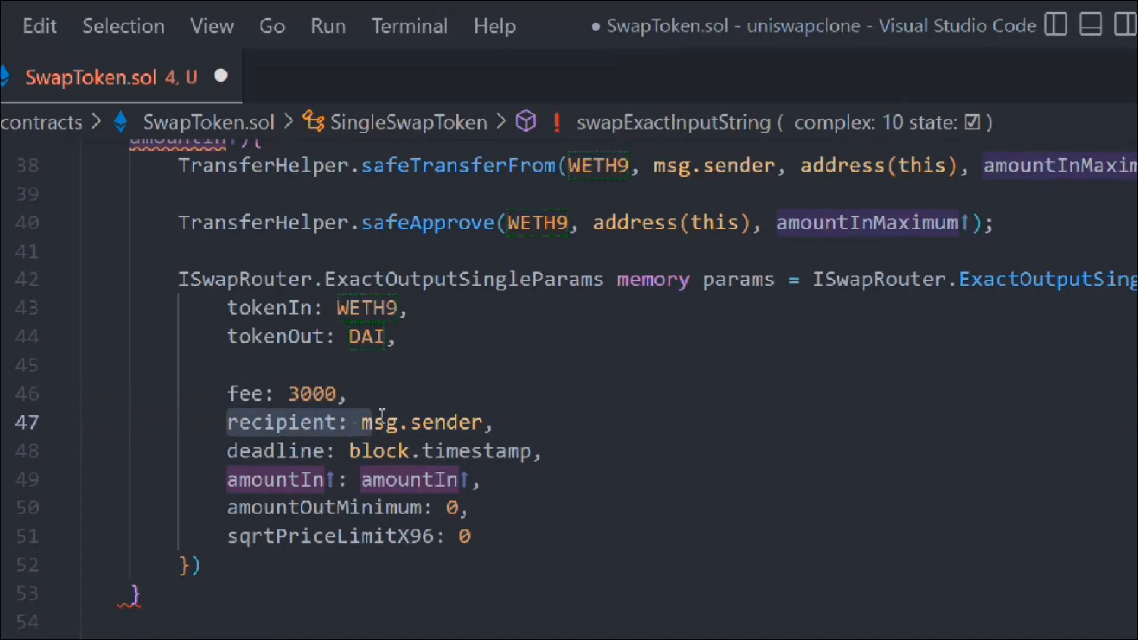
{"action": "left_click", "coordinate": [225, 479]}
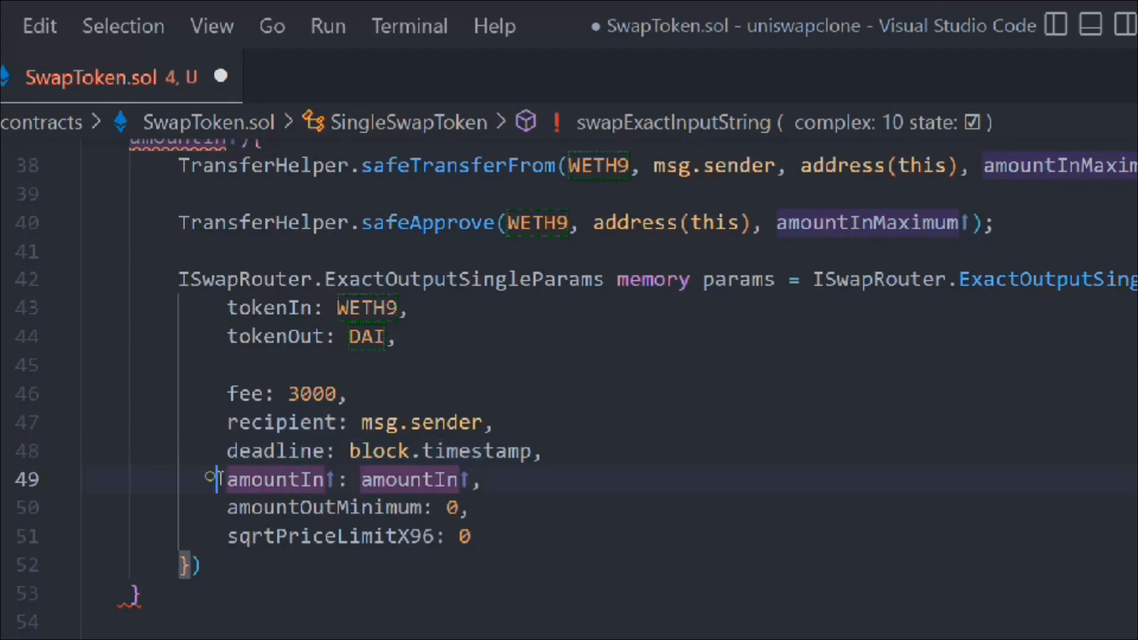
{"action": "double_click", "coordinate": [272, 479]}
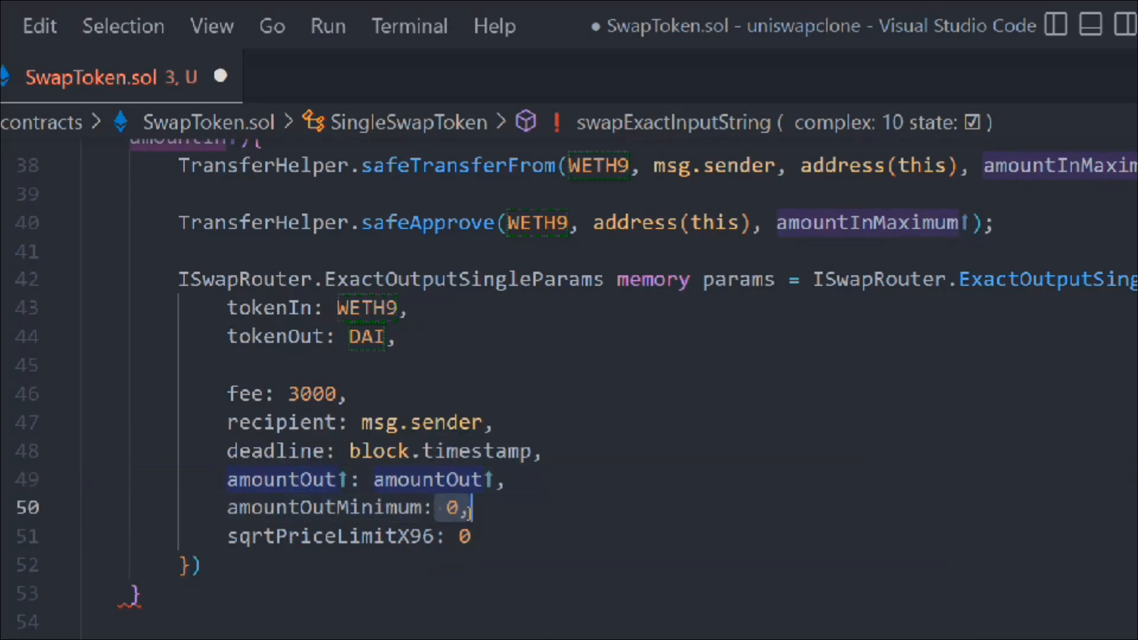
{"action": "type", "text": "amountOutMinimum"}
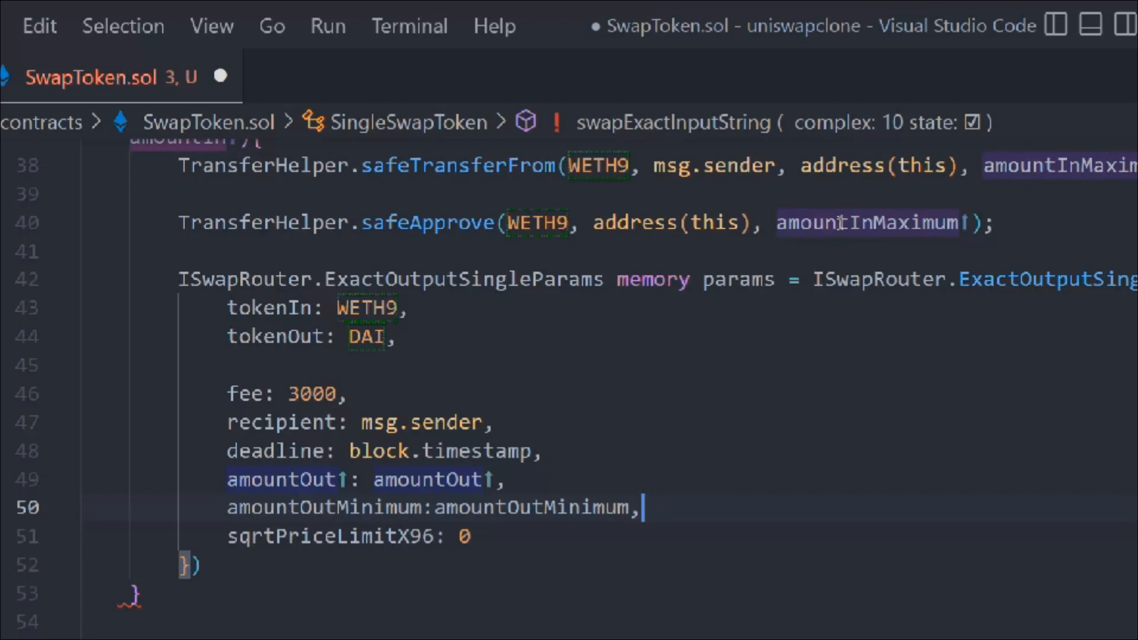
{"action": "double_click", "coordinate": [530, 507]}
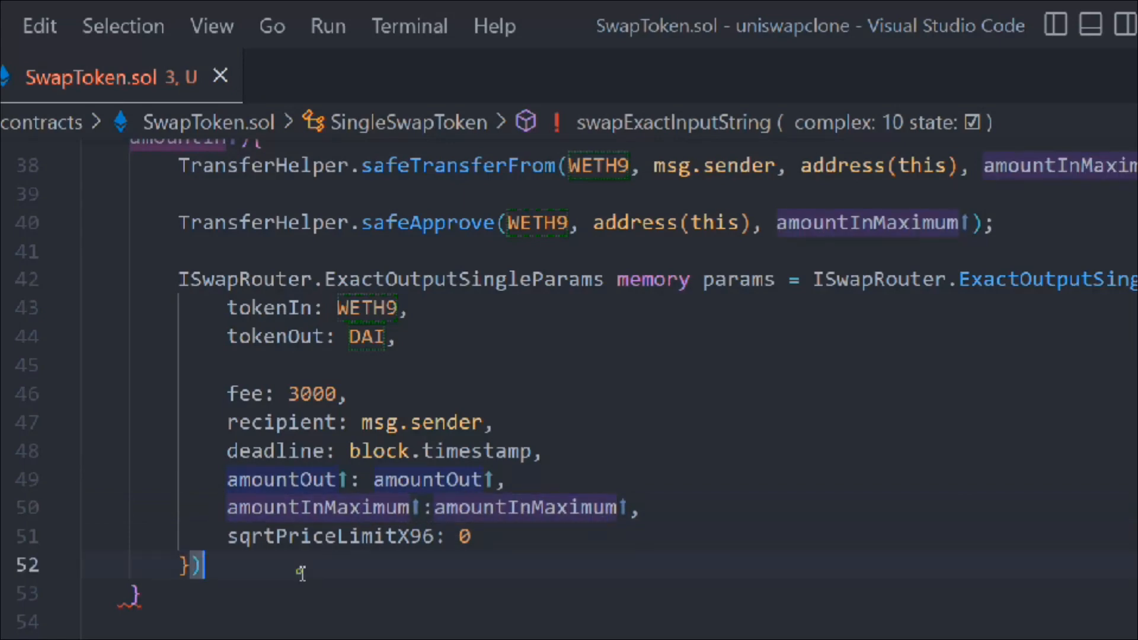
{"action": "type", "text": ";"}
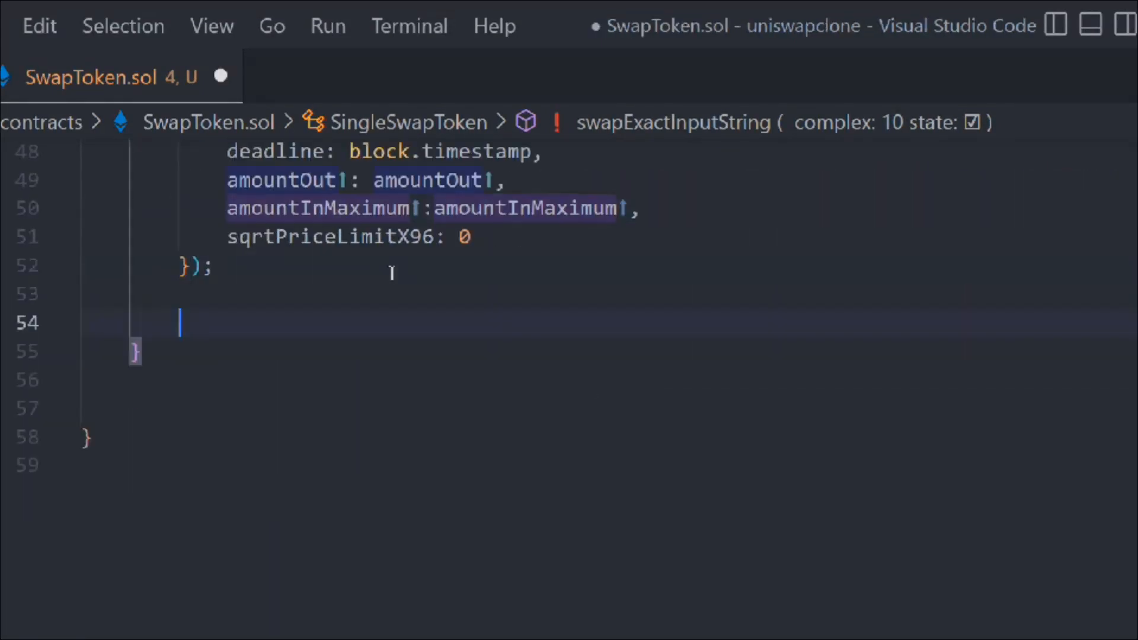
Write 'amountIn = swapRouter.exactOutputSingle(params);' below the params block
{"action": "type", "text": "amountIn = swapRouter.e"}
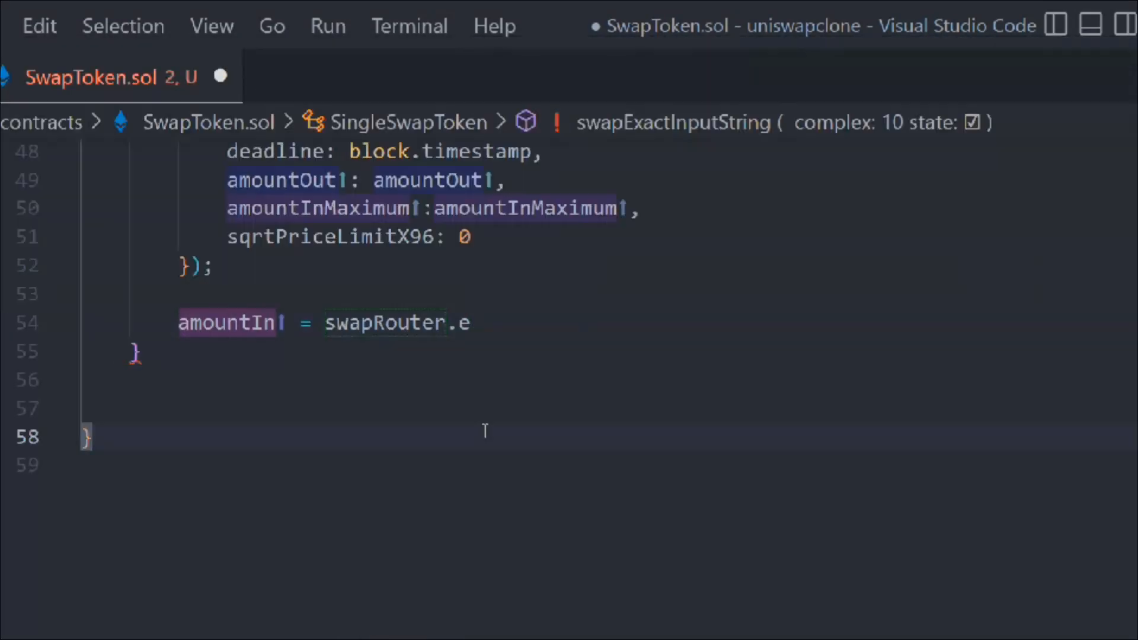
{"action": "type", "text": "xactOutputSingle("}
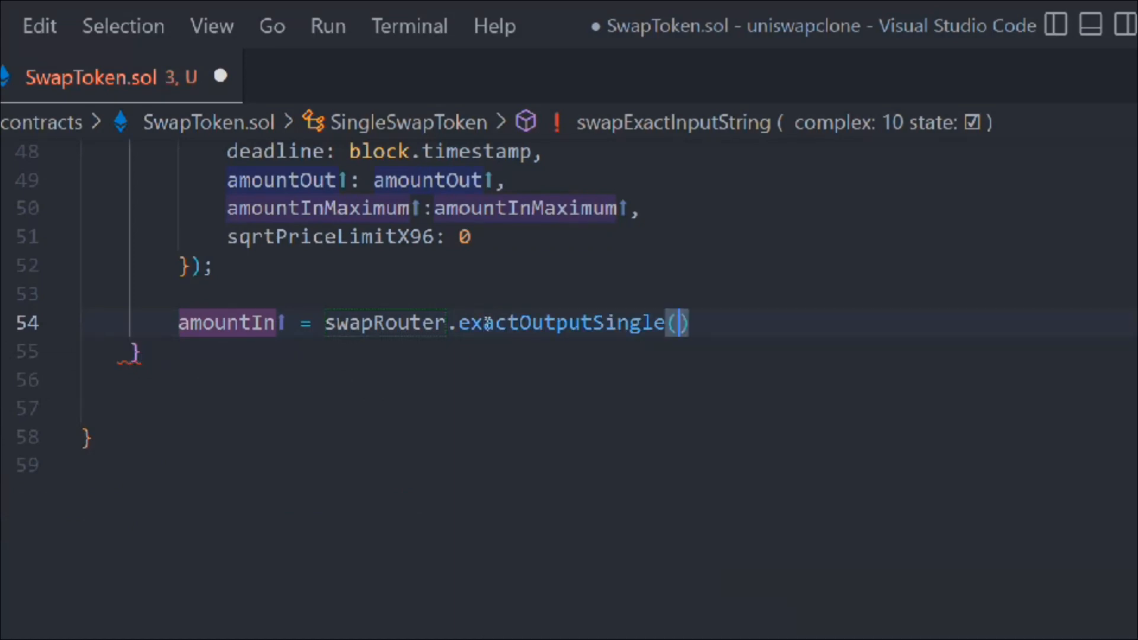
{"action": "type", "text": "params);"}
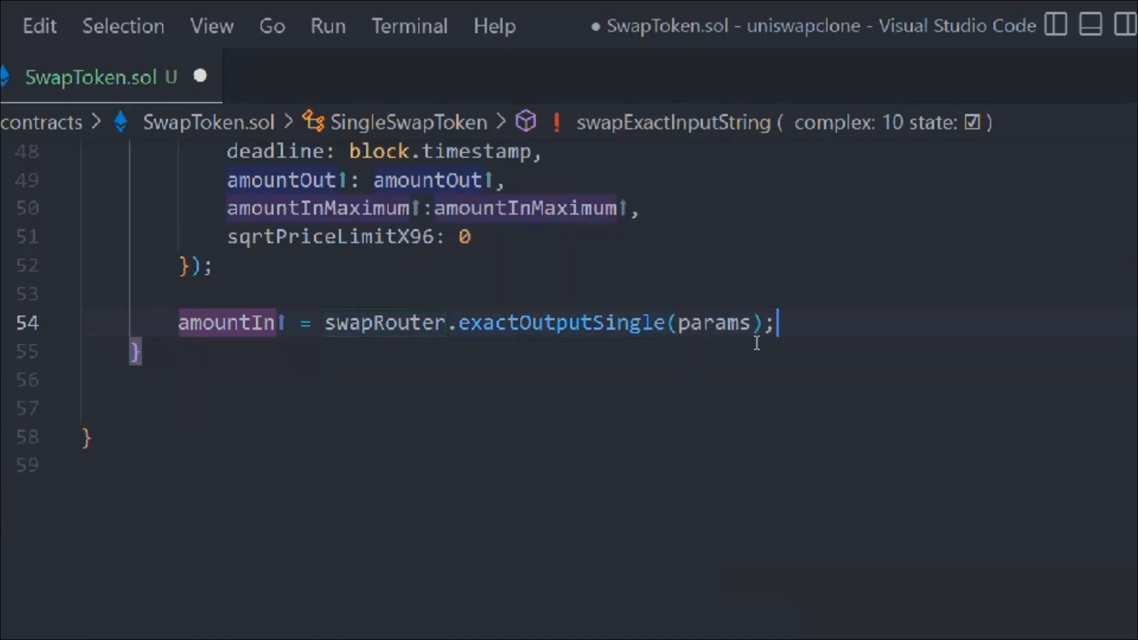
{"action": "key", "text": "enter"}
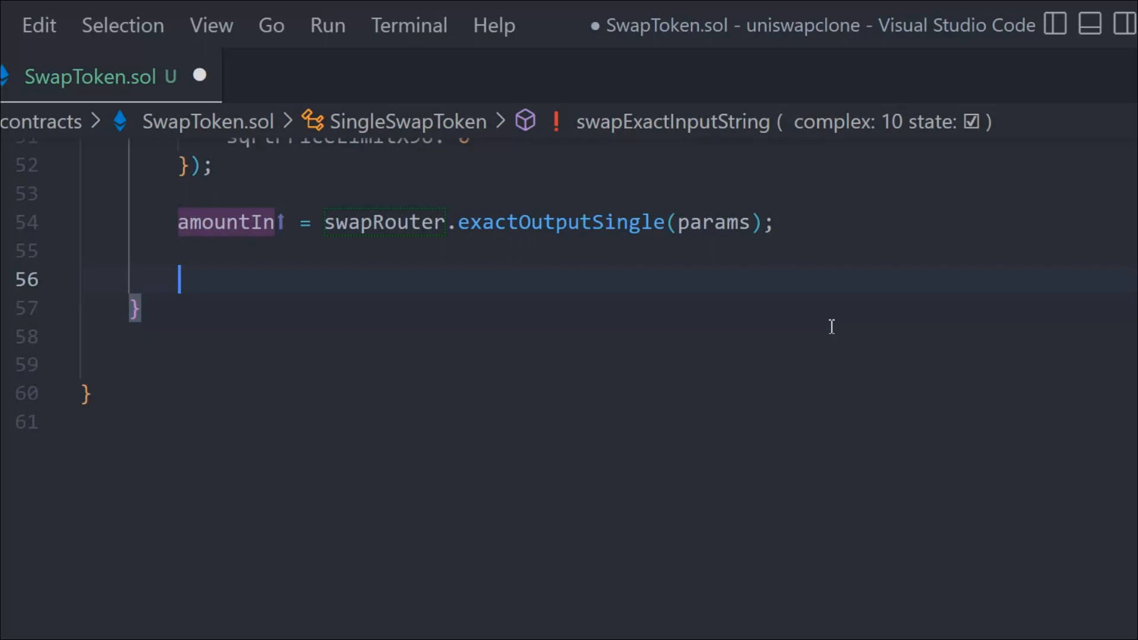
Add 'if (amountIn < amountInMaximum)' calling safeApprove(WETH9, address(swapRouter), 0)
{"action": "type", "text": "if(am"}
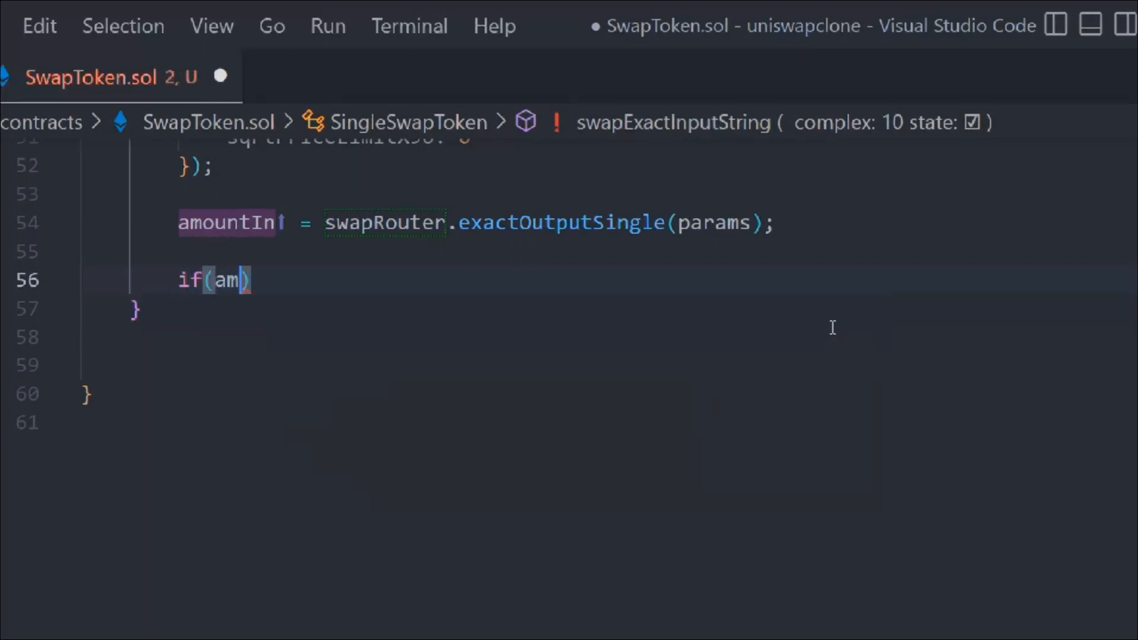
{"action": "type", "text": "ountIn < a"}
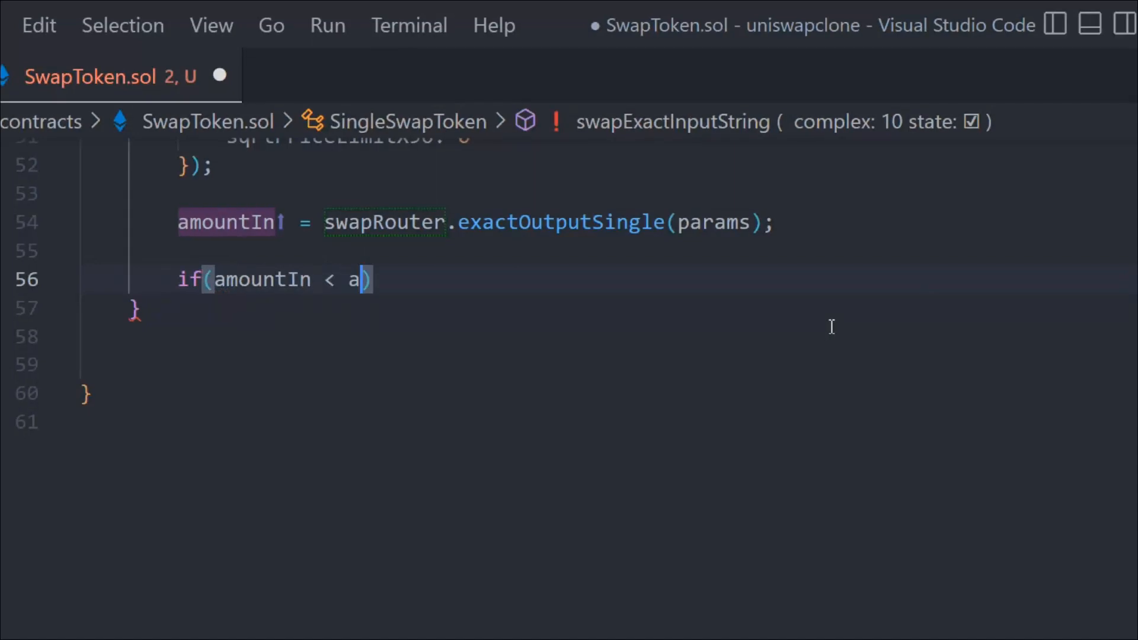
{"action": "type", "text": "mountInMaximum"}
{"action": "type", "text": "TransferHelper."}
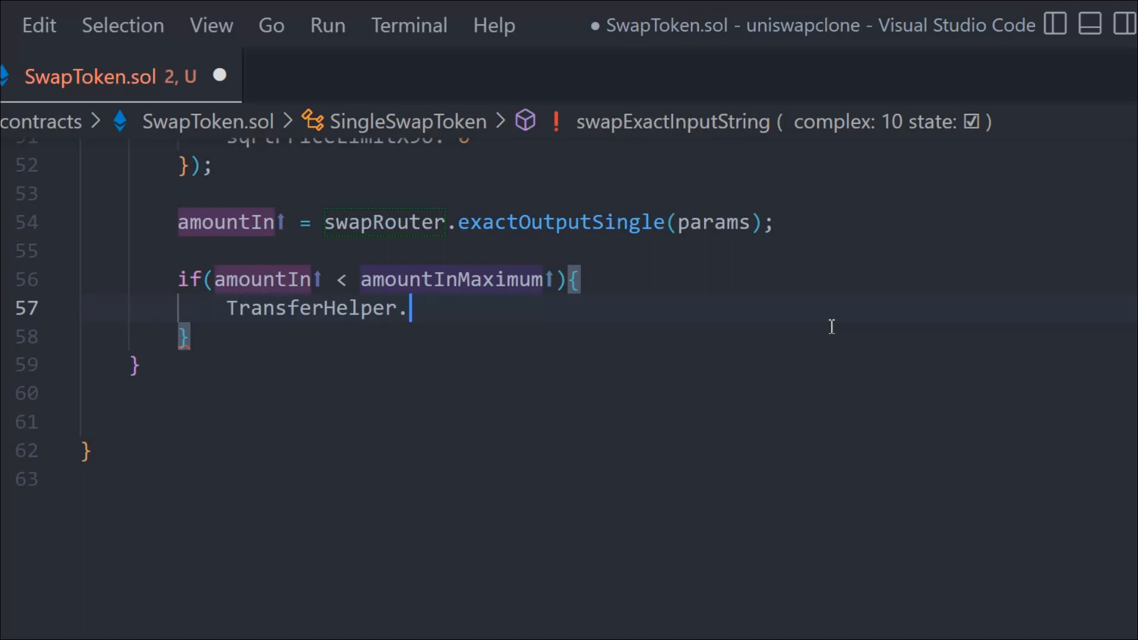
{"action": "type", "text": "safeApprove(token, to, value);"}
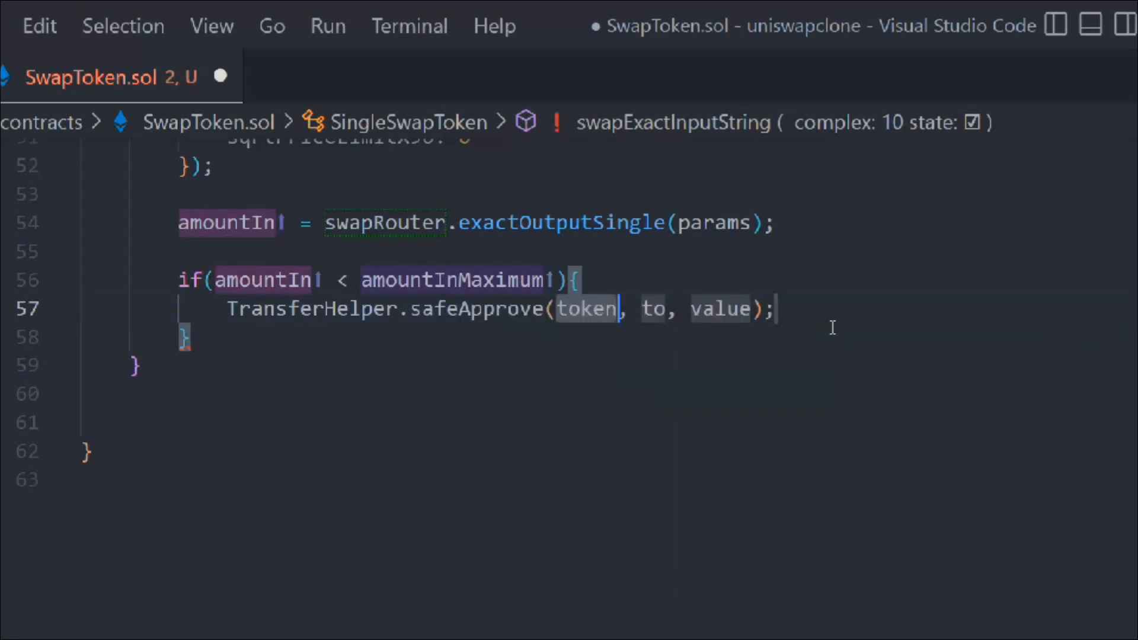
{"action": "type", "text": "WETH9"}
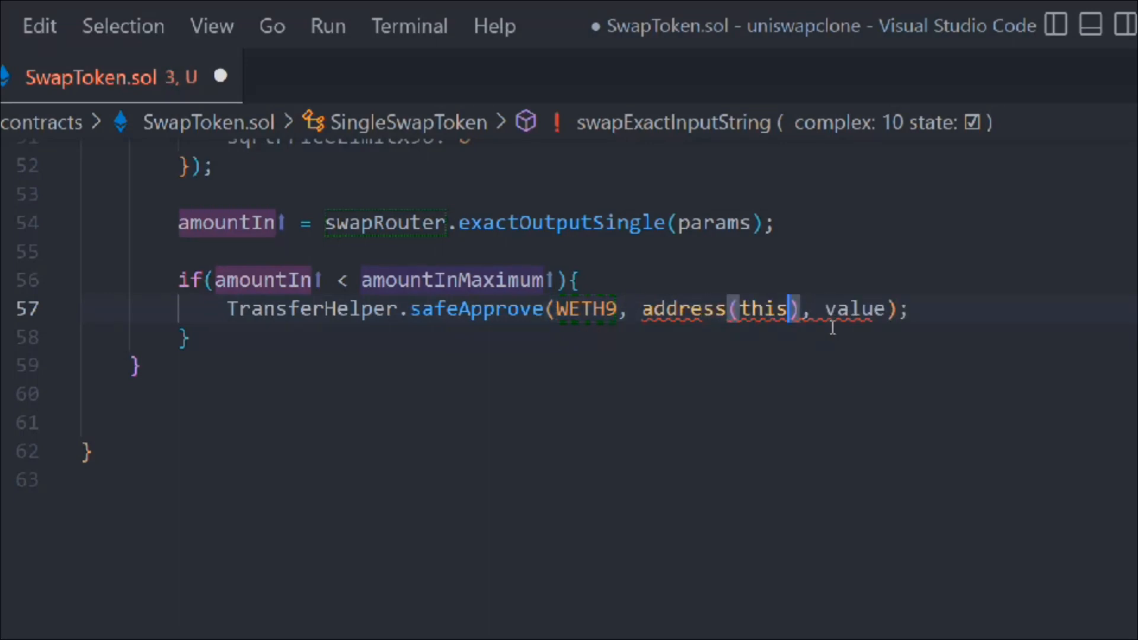
{"action": "key", "text": "Backspace"}
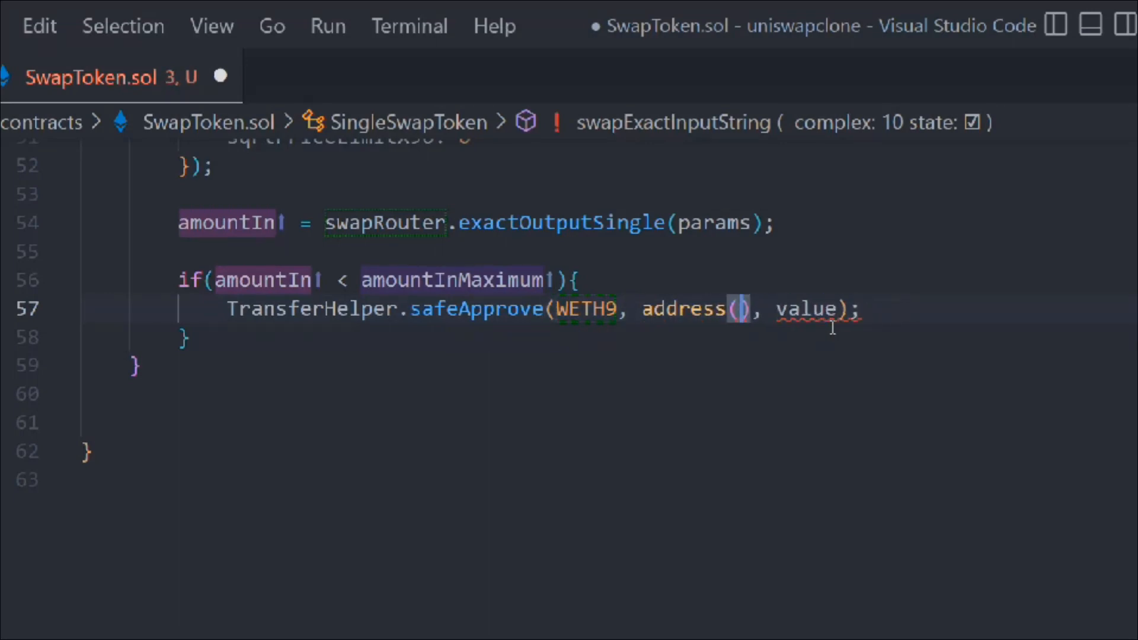
{"action": "type", "text": "swapRouter"}
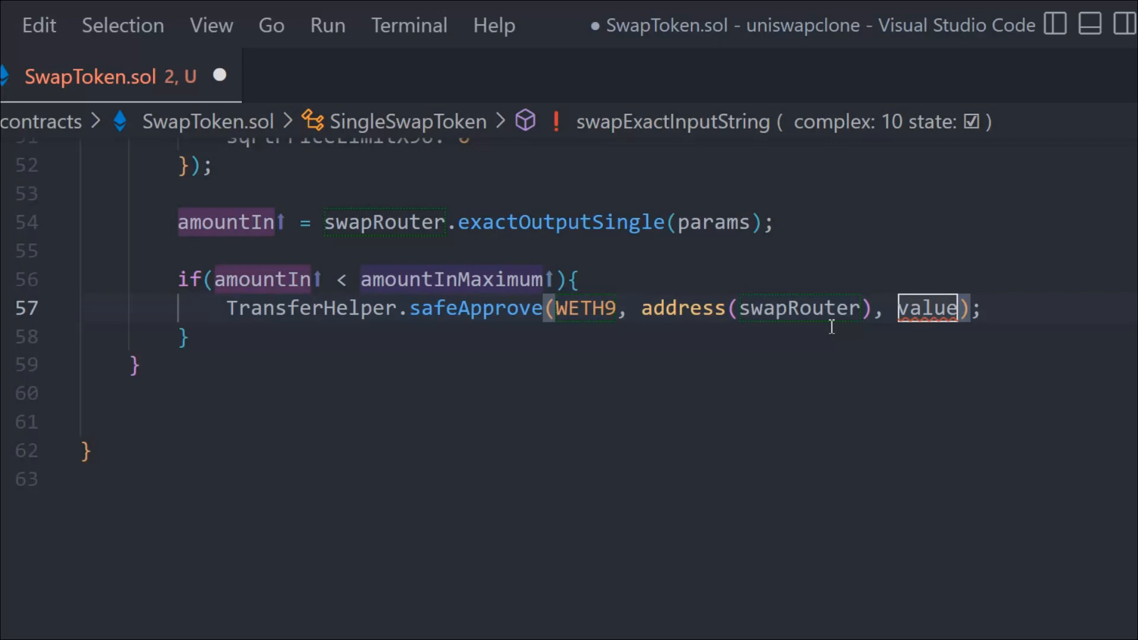
{"action": "type", "text": "0"}
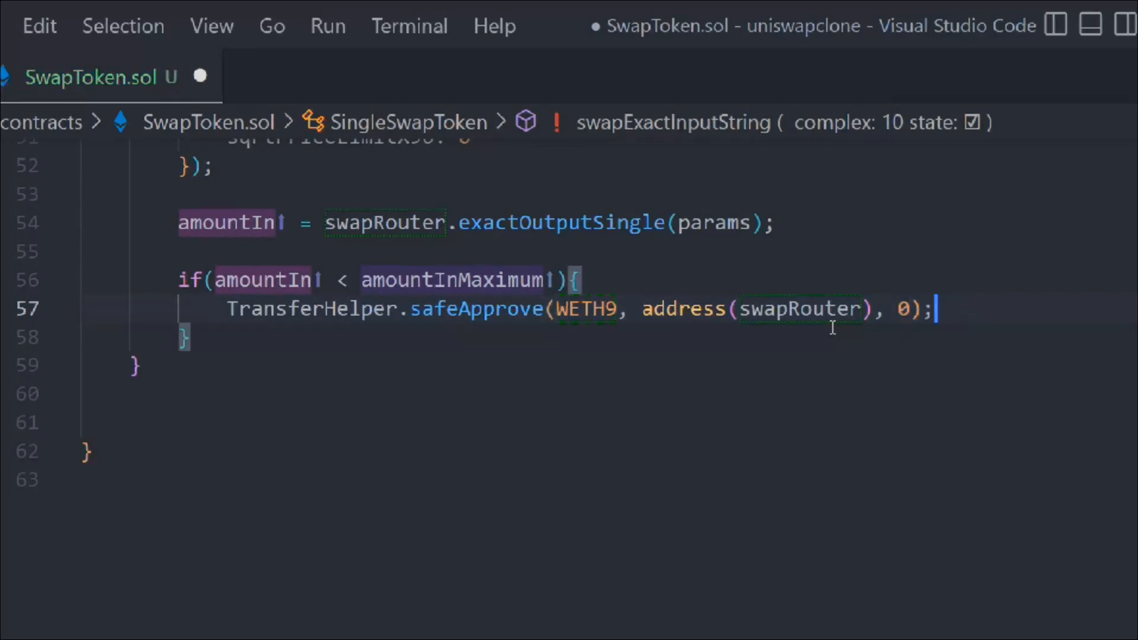
Refund with TransferHelper.safeTransfer(WETH9, msg.sender, amountInMaximum - amountIn)
{"action": "type", "text": "TransferHelper.s"}
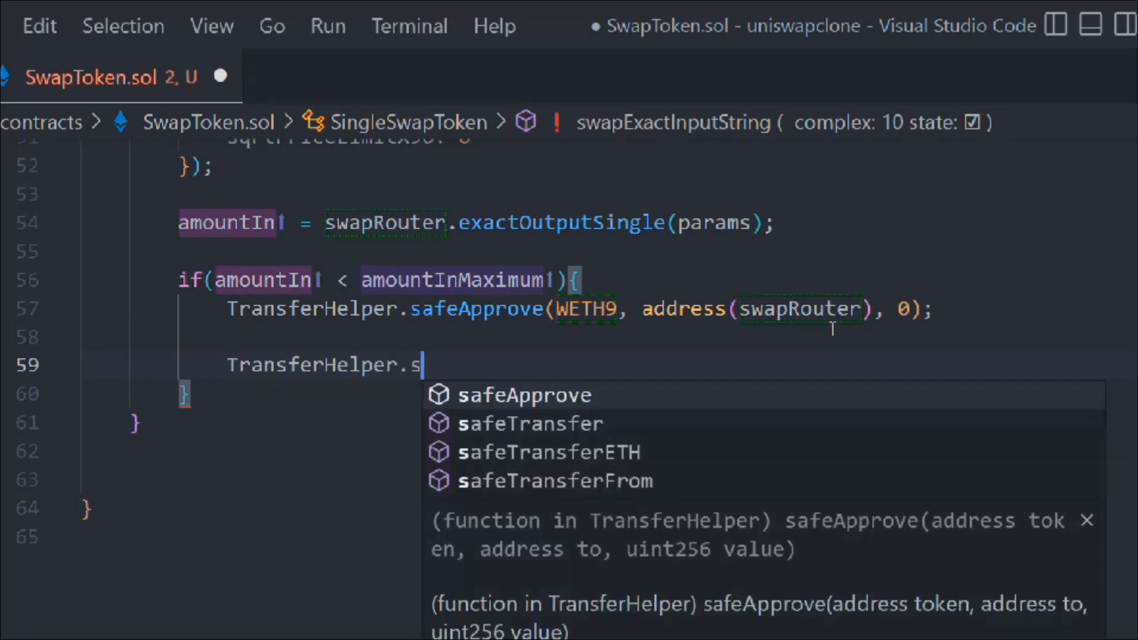
{"action": "left_click", "coordinate": [530, 423]}
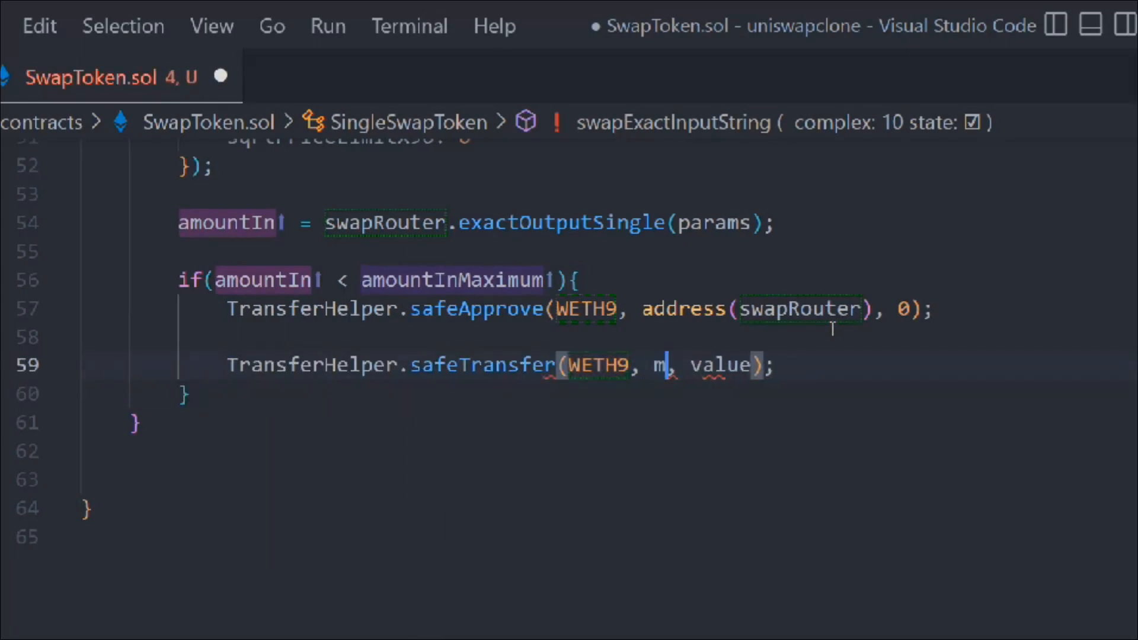
{"action": "type", "text": "sg.sender, v"}
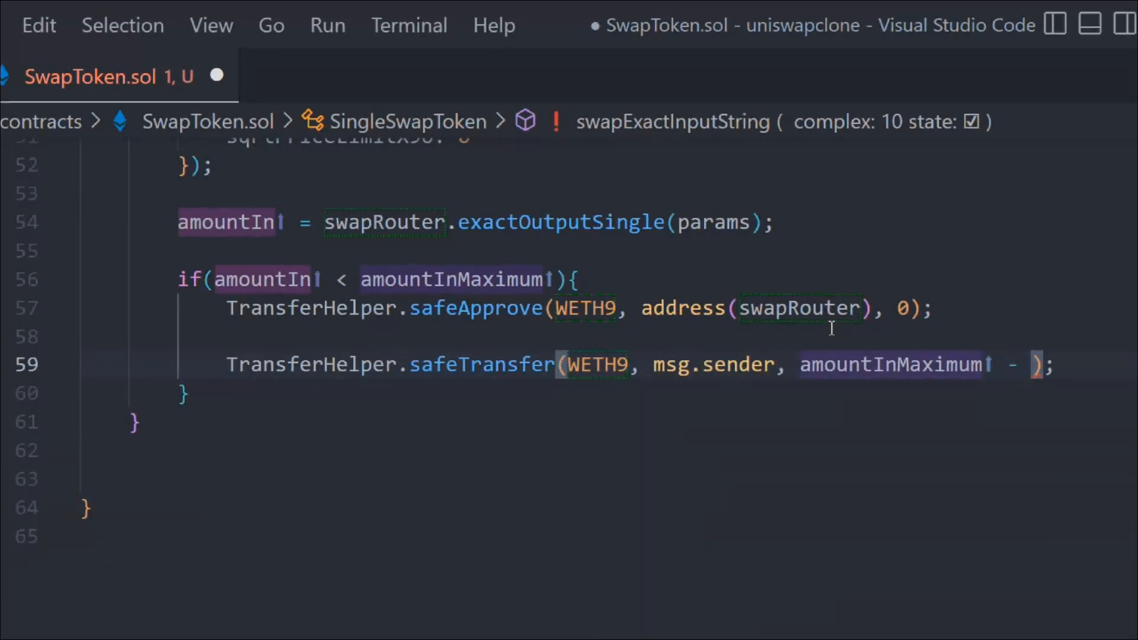
{"action": "type", "text": "amountIn"}
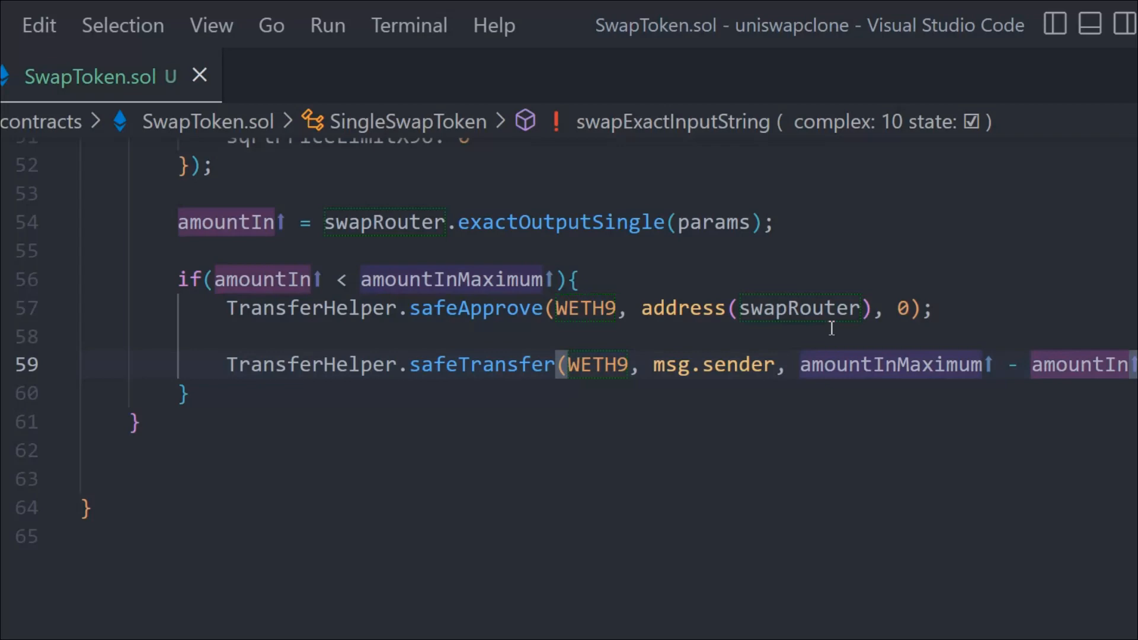
{"action": "scroll", "scroll_direction": "up", "scroll_amount": 3}
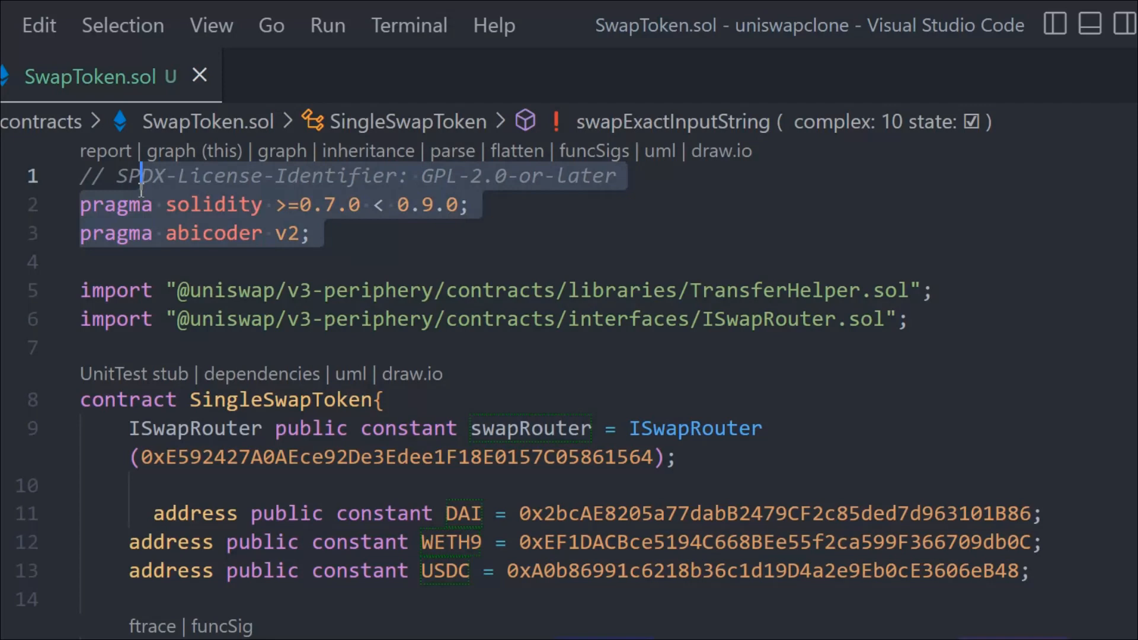
{"action": "scroll", "scroll_direction": "down", "scroll_amount": 3}
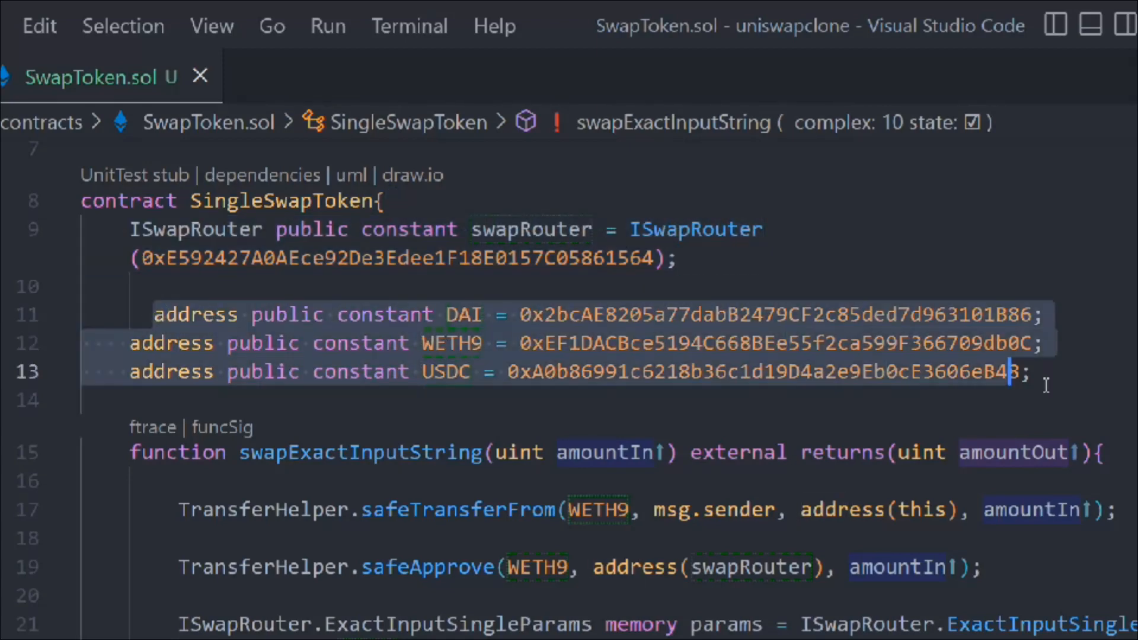
{"action": "scroll", "scroll_direction": "down", "scroll_amount": 3}
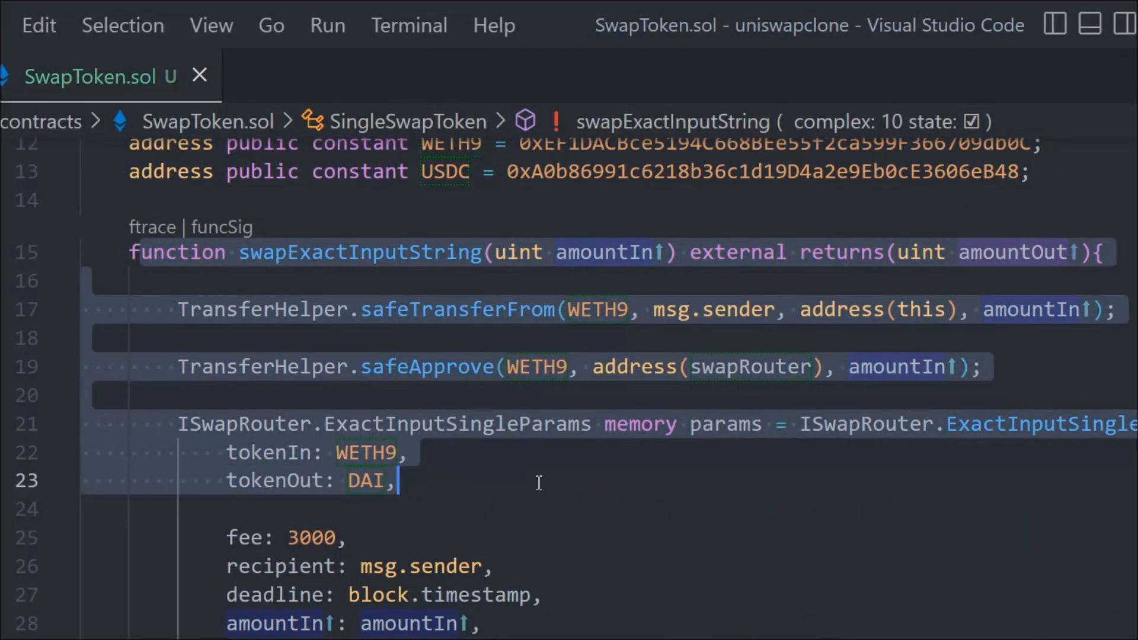
{"action": "scroll", "scroll_direction": "down", "scroll_amount": 3}
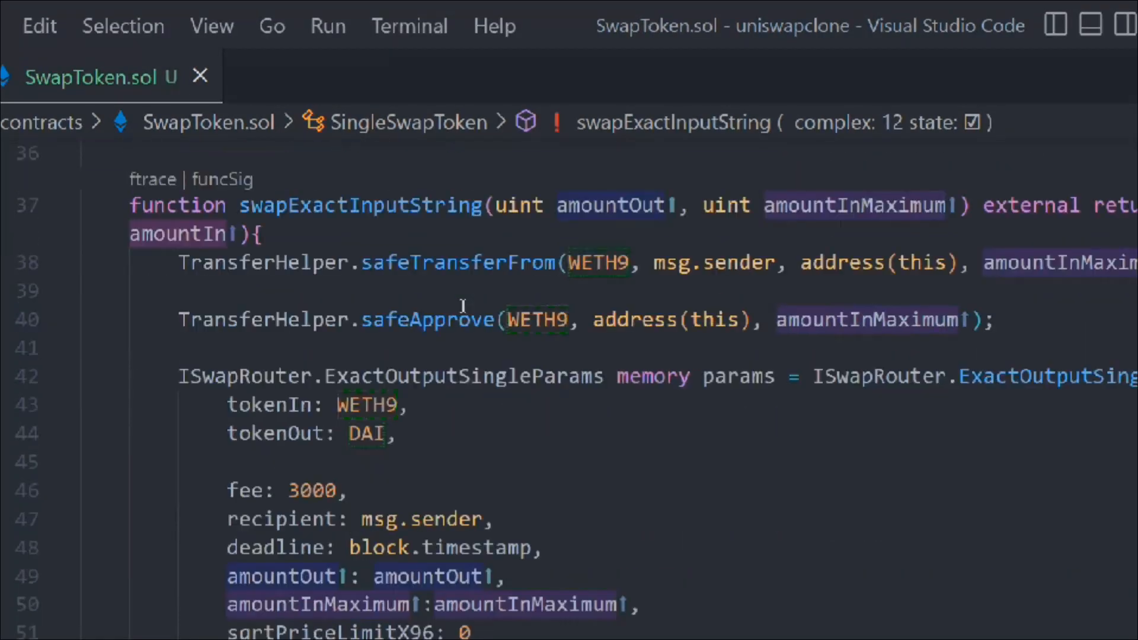
{"action": "left_click", "coordinate": [201, 77]}
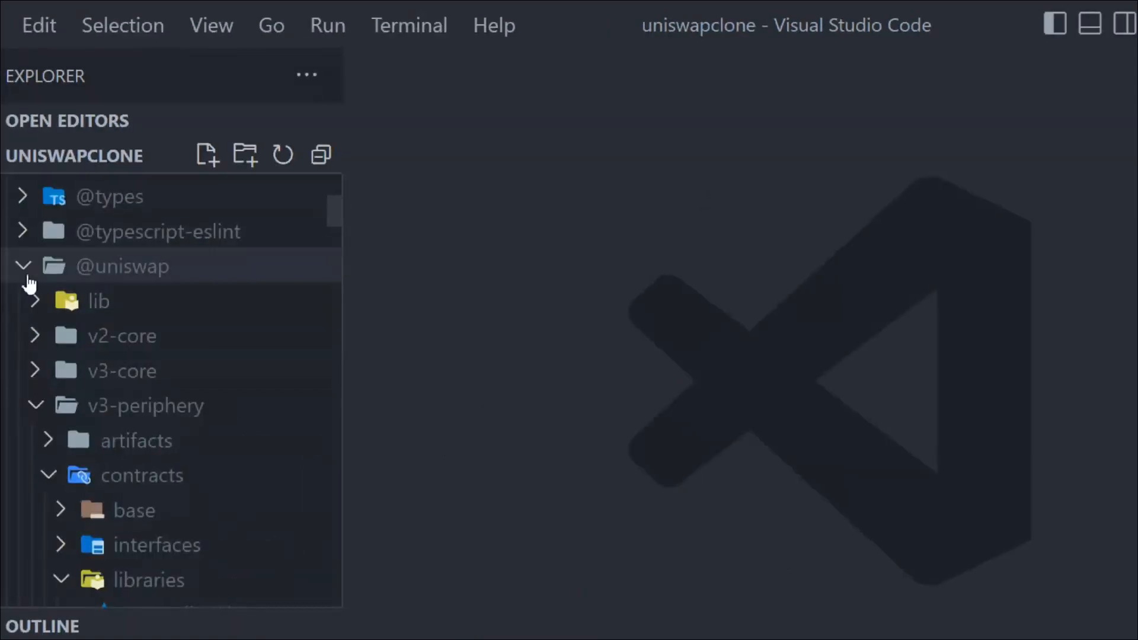
{"action": "left_click", "coordinate": [22, 266]}
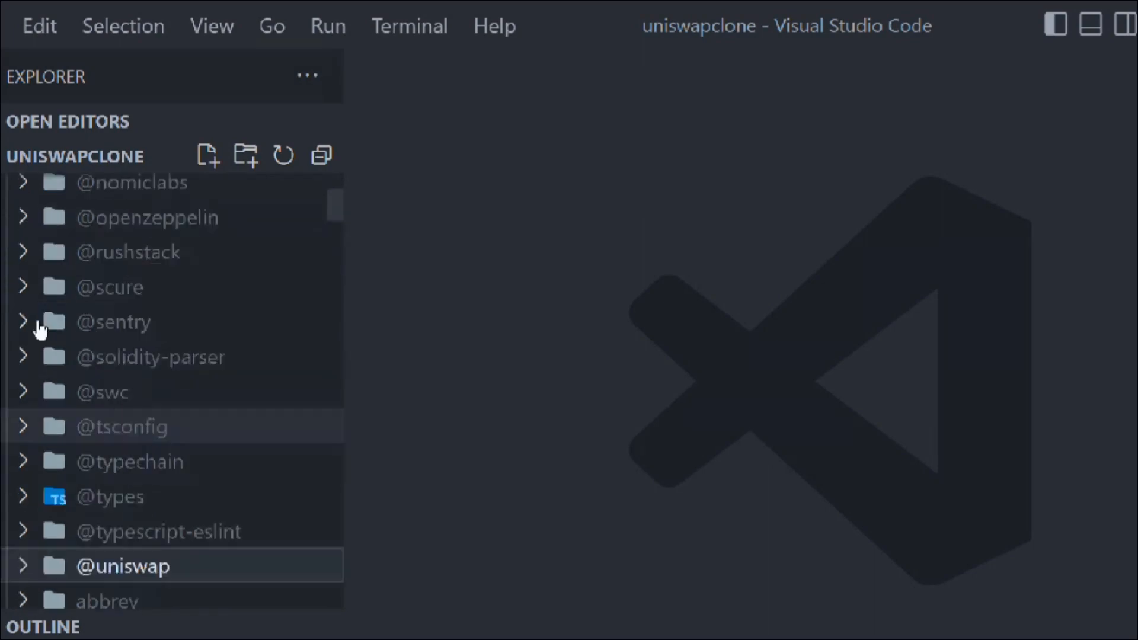
{"action": "scroll", "scroll_direction": "up", "scroll_amount": 3}
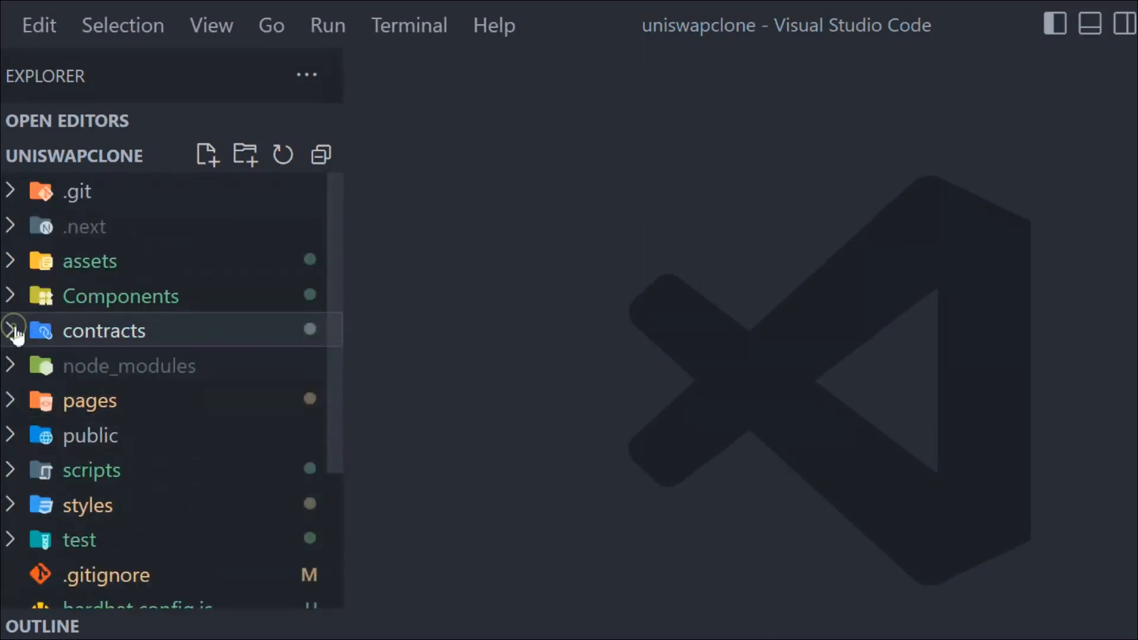